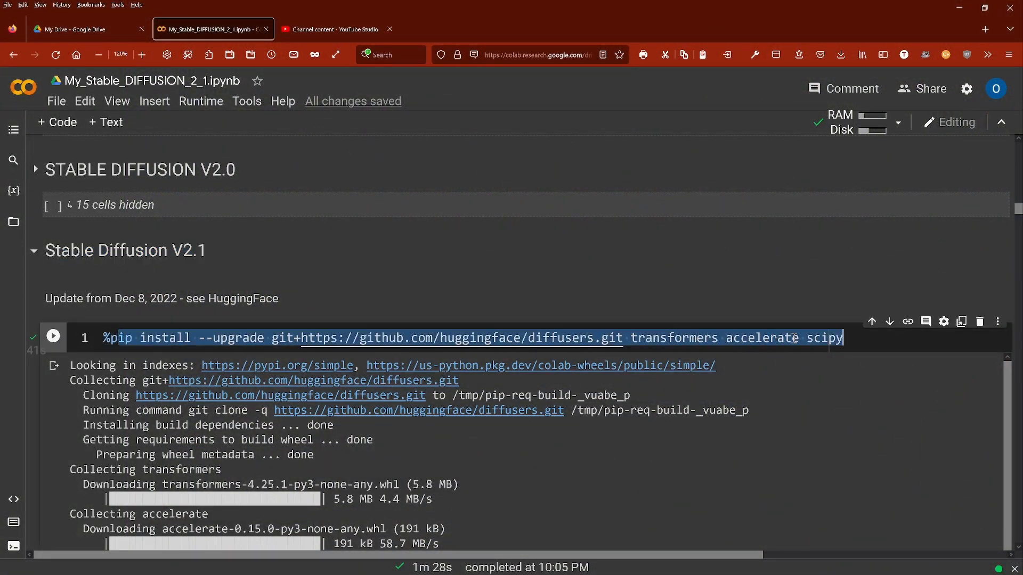
scroll(down, 3)
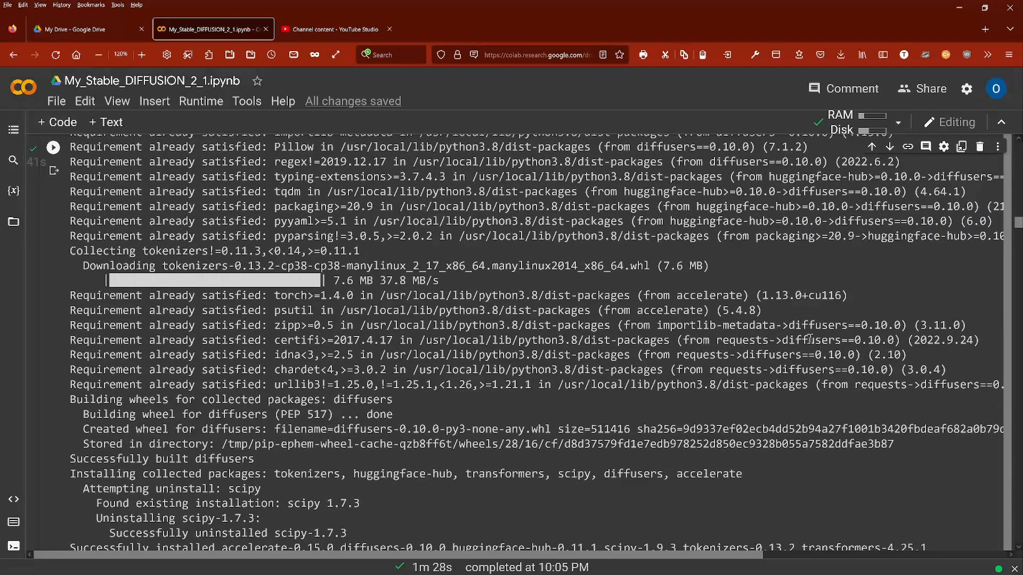
scroll(down, 3)
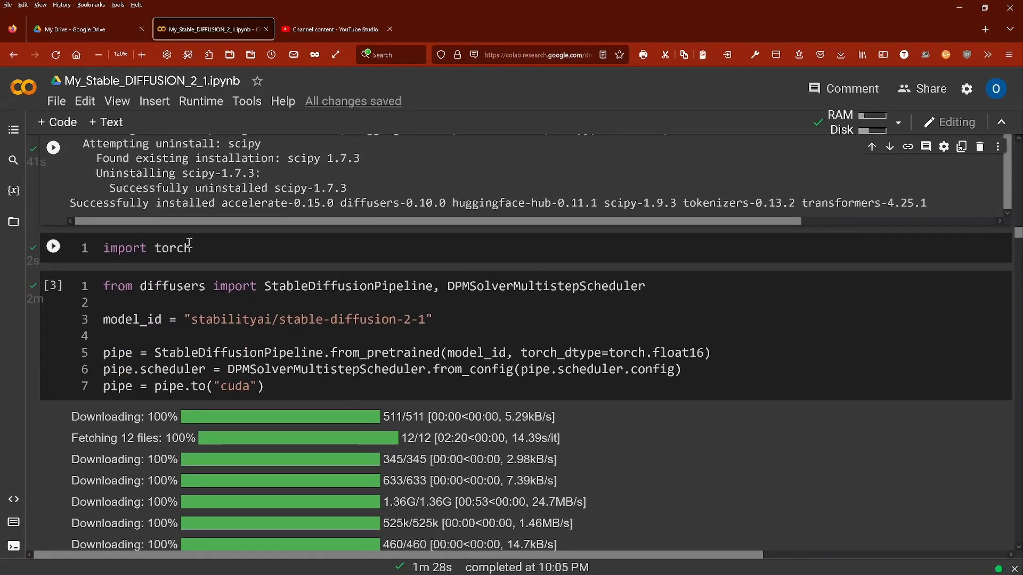
double_click(541, 285)
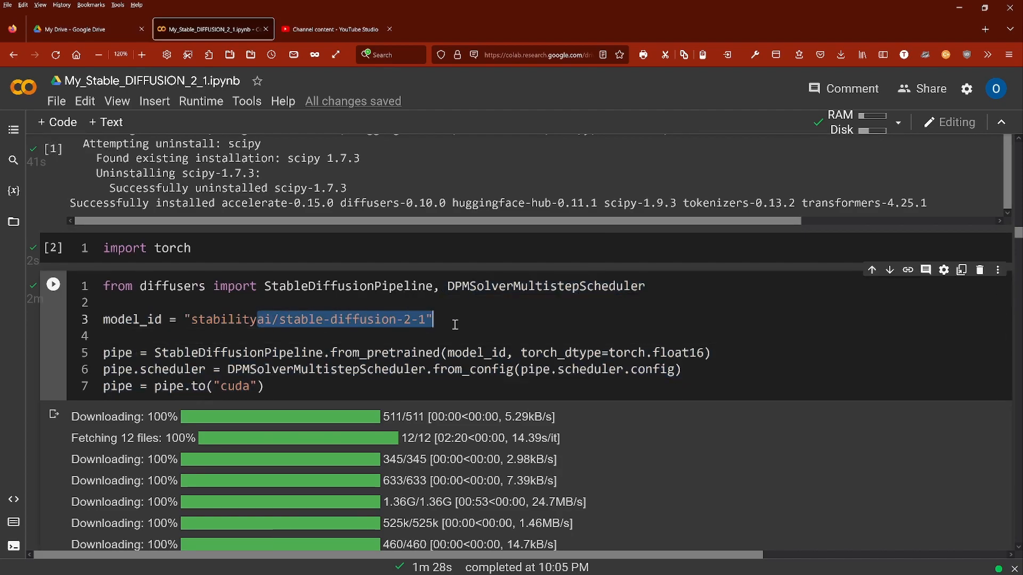
mouse_move(356, 369)
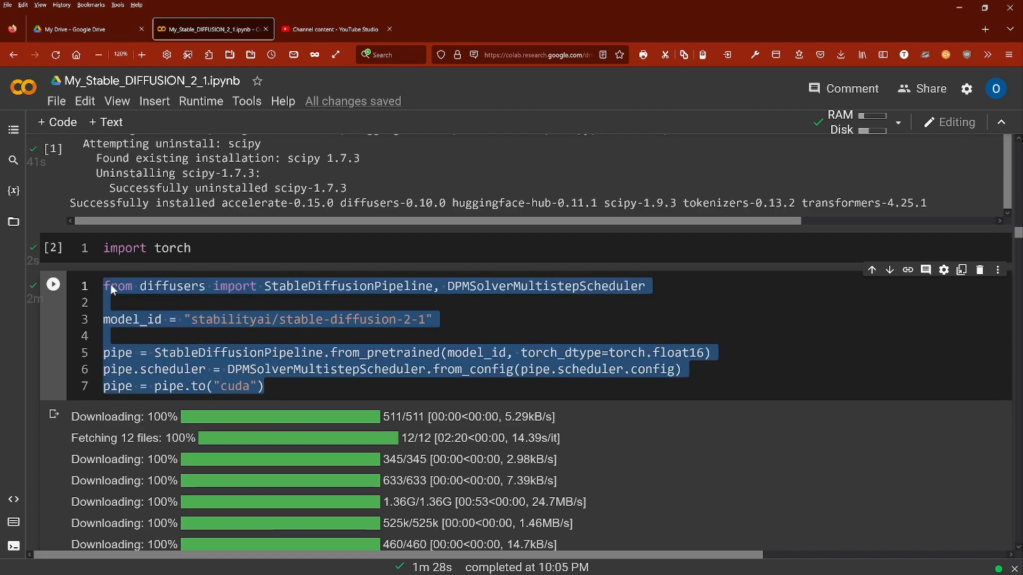
scroll(down, 3)
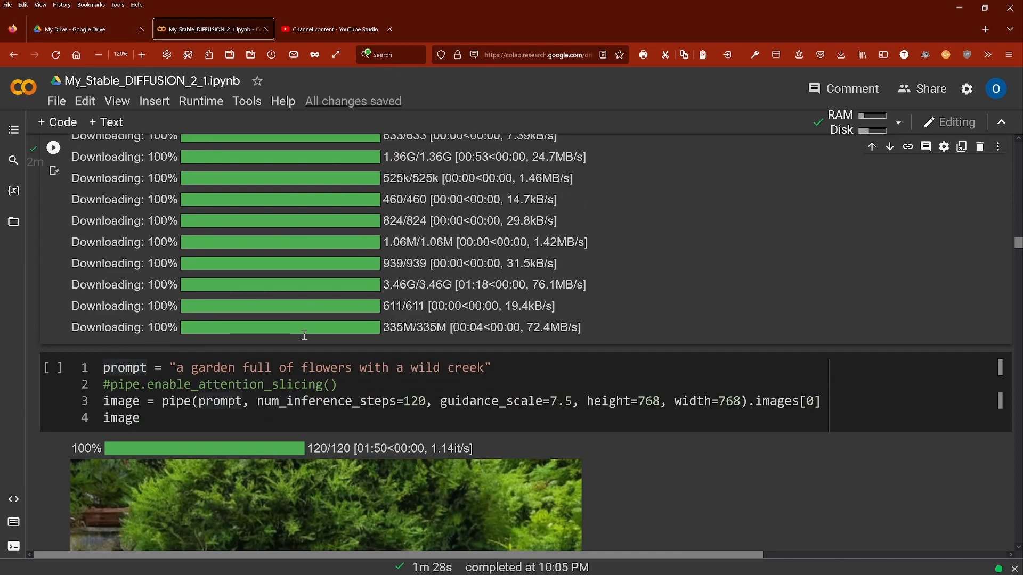
scroll(down, 3)
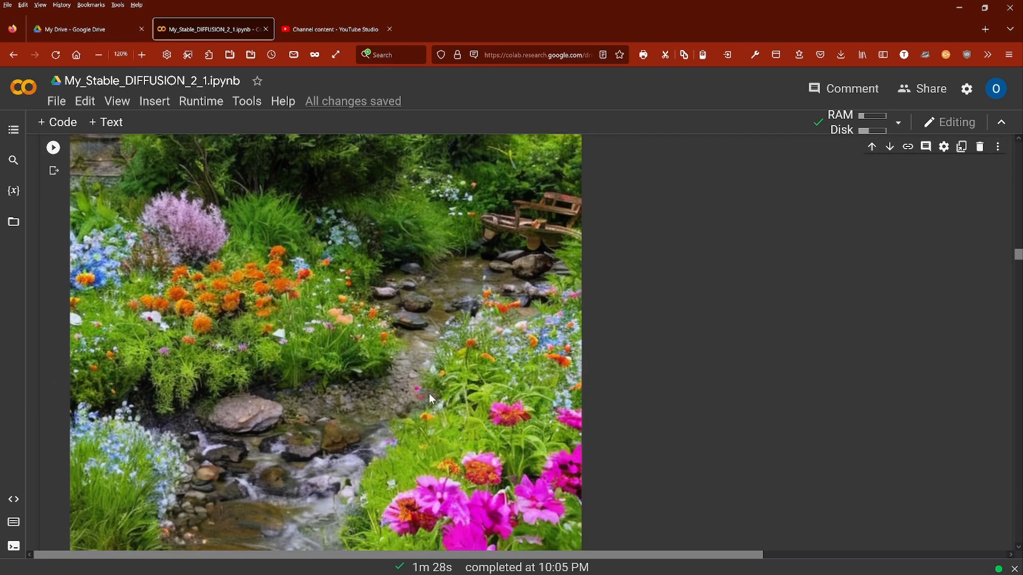
scroll(down, 3)
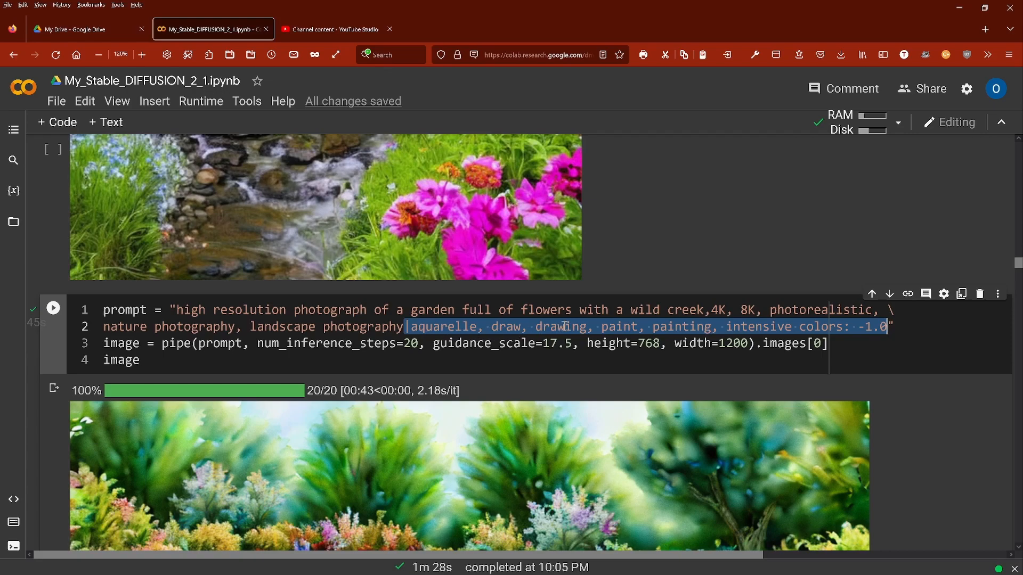
mouse_move(887, 333)
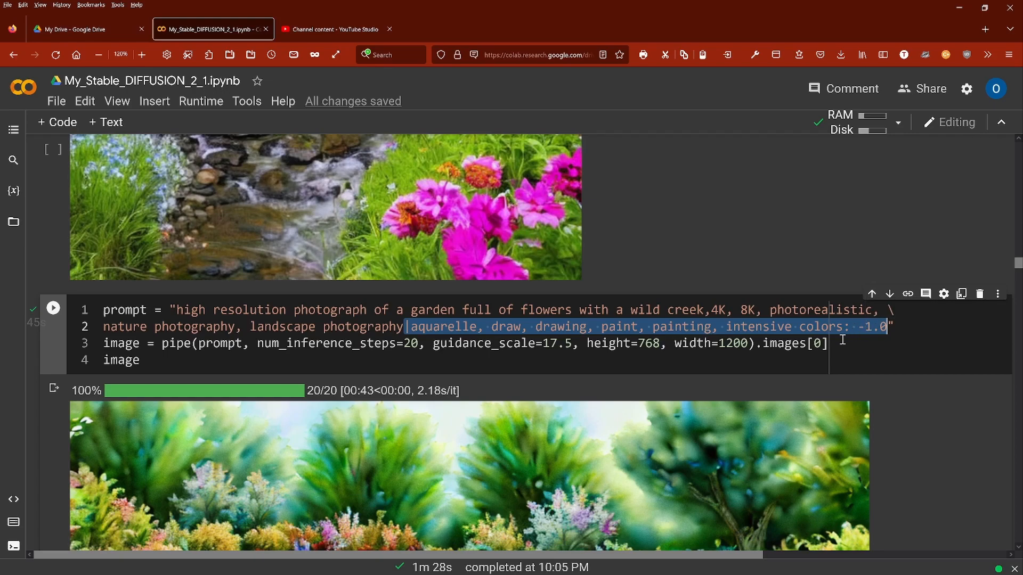
scroll(down, 3)
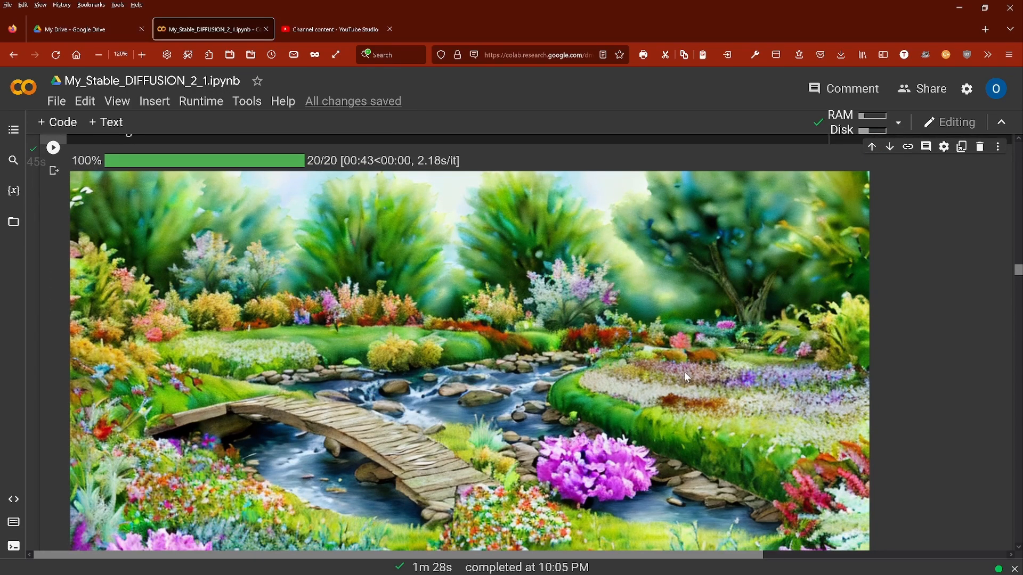
scroll(up, 3)
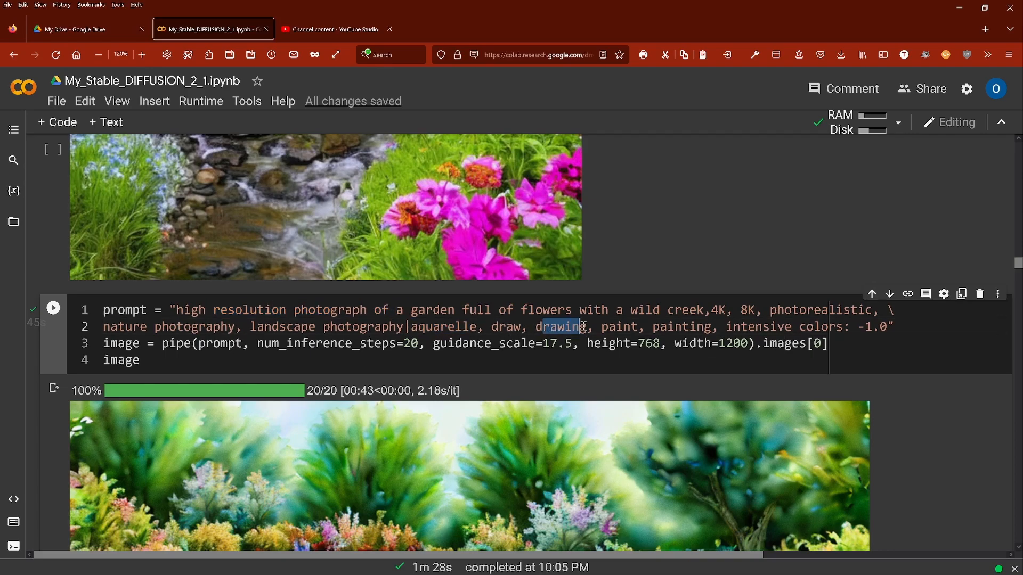
scroll(down, 3)
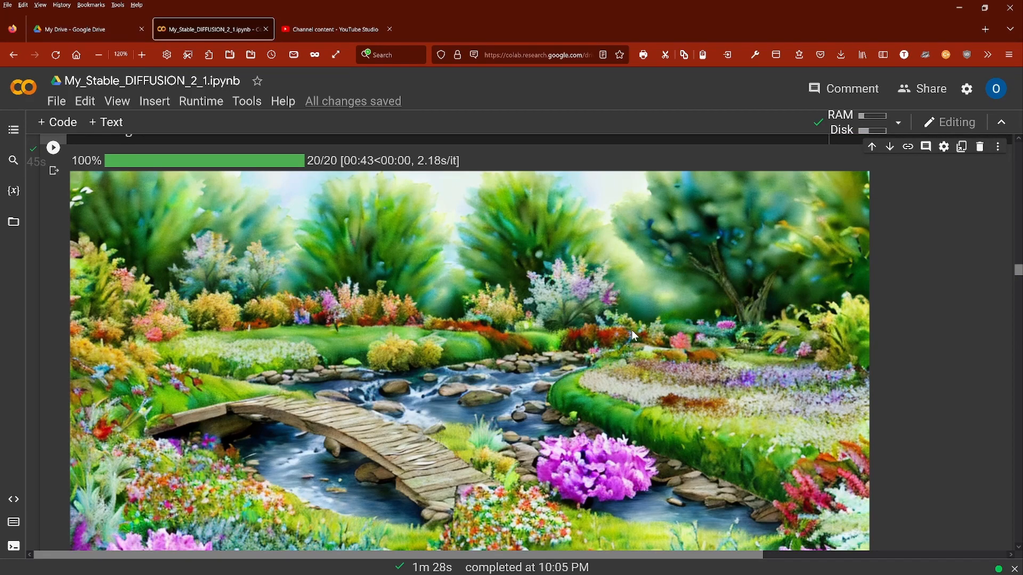
scroll(down, 3)
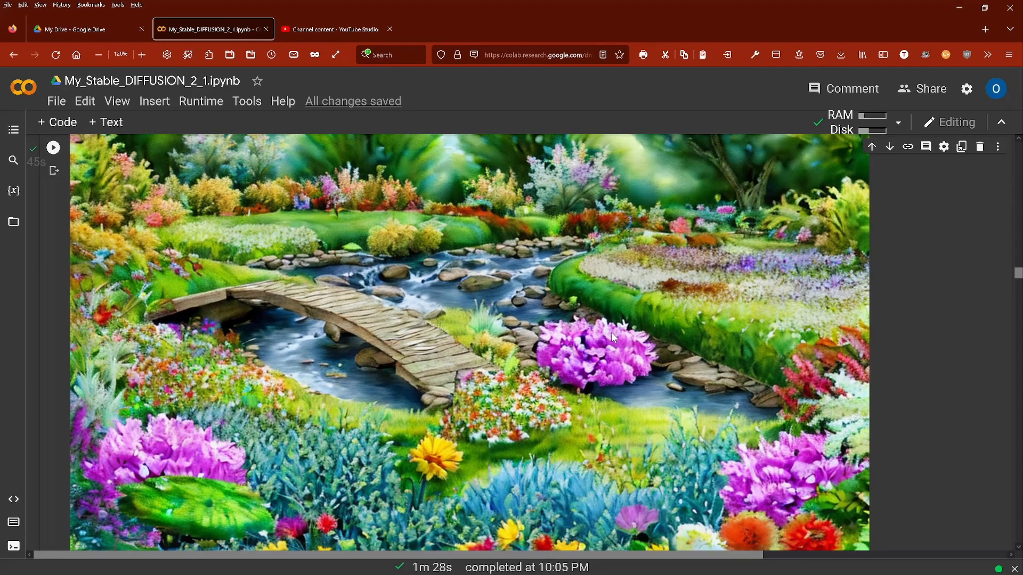
scroll(down, 3)
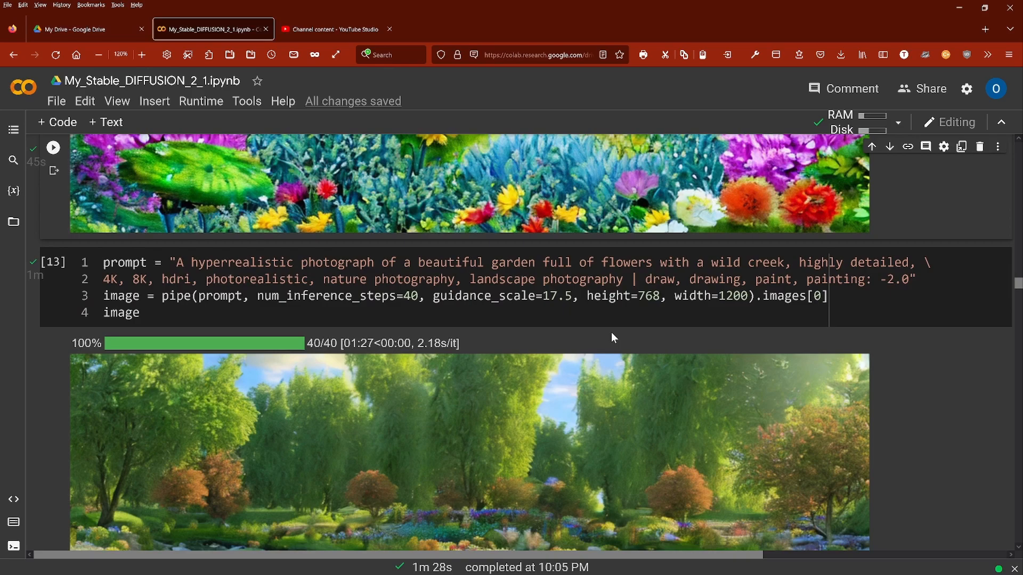
scroll(up, 3)
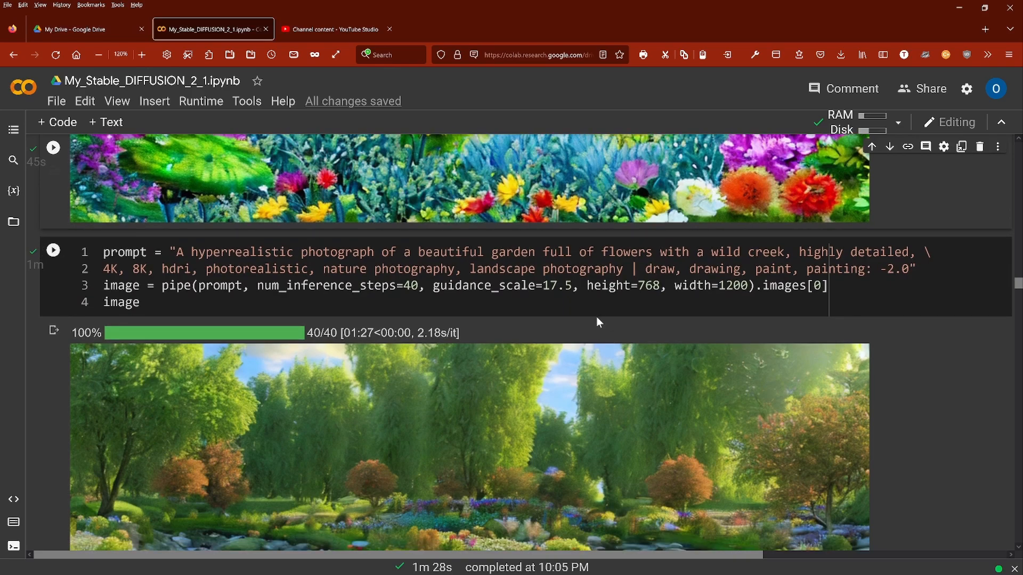
mouse_move(486, 302)
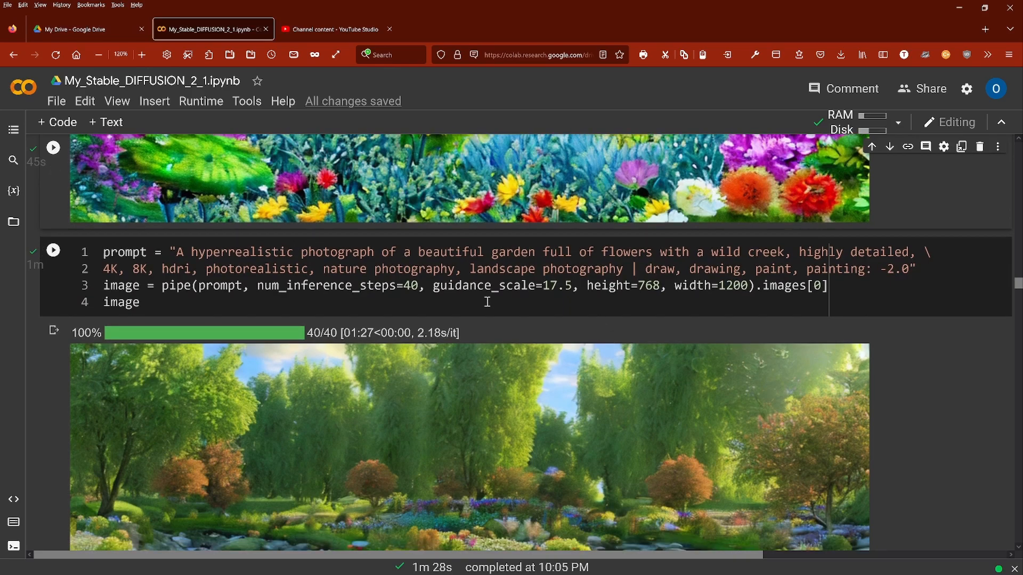
scroll(down, 3)
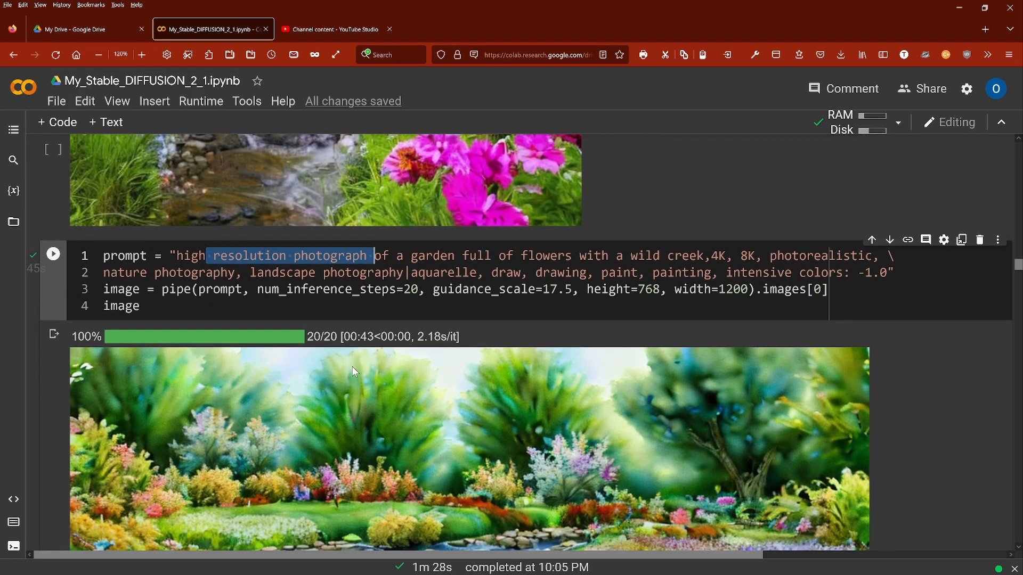
scroll(down, 3)
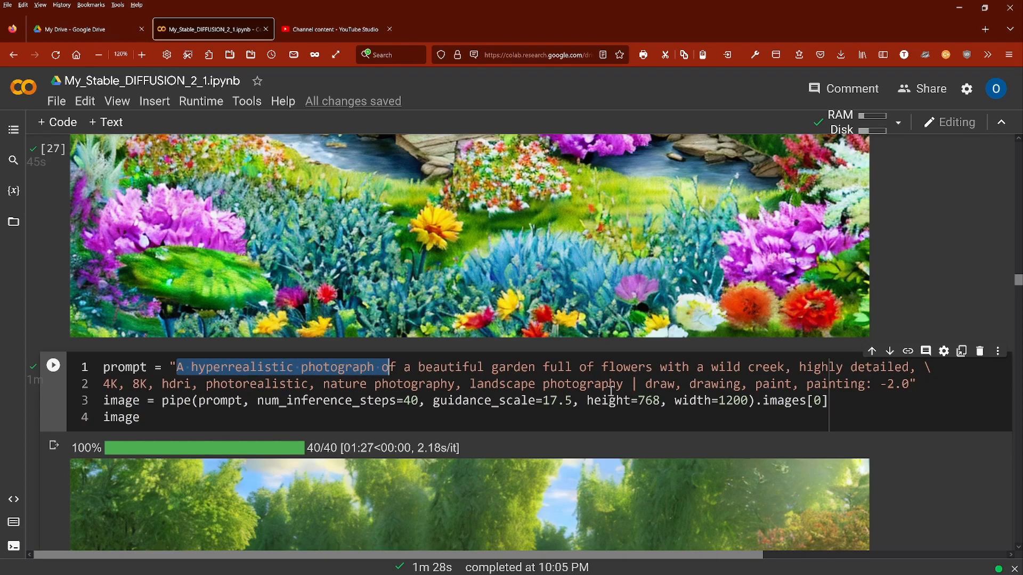
scroll(down, 3)
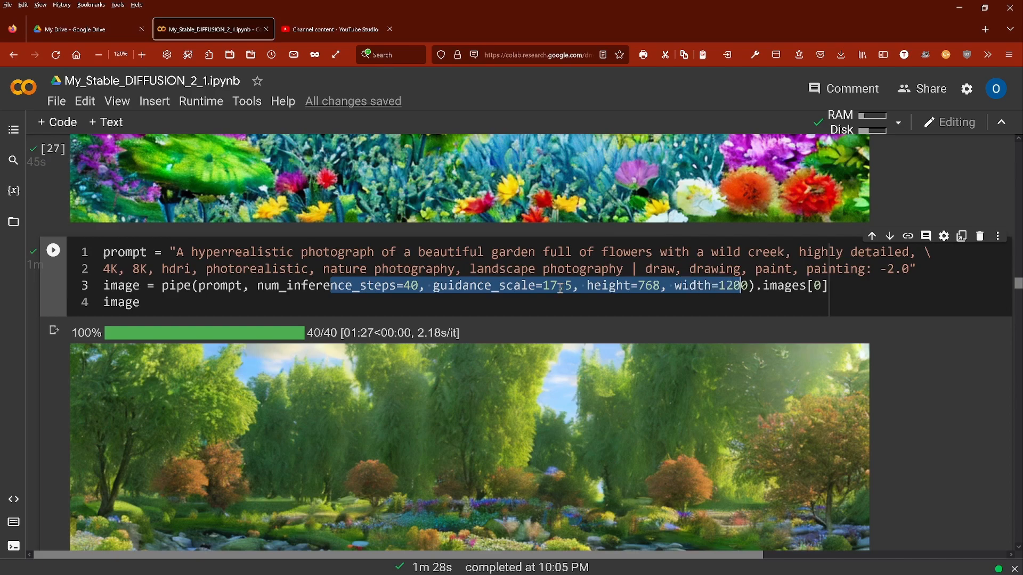
scroll(down, 3)
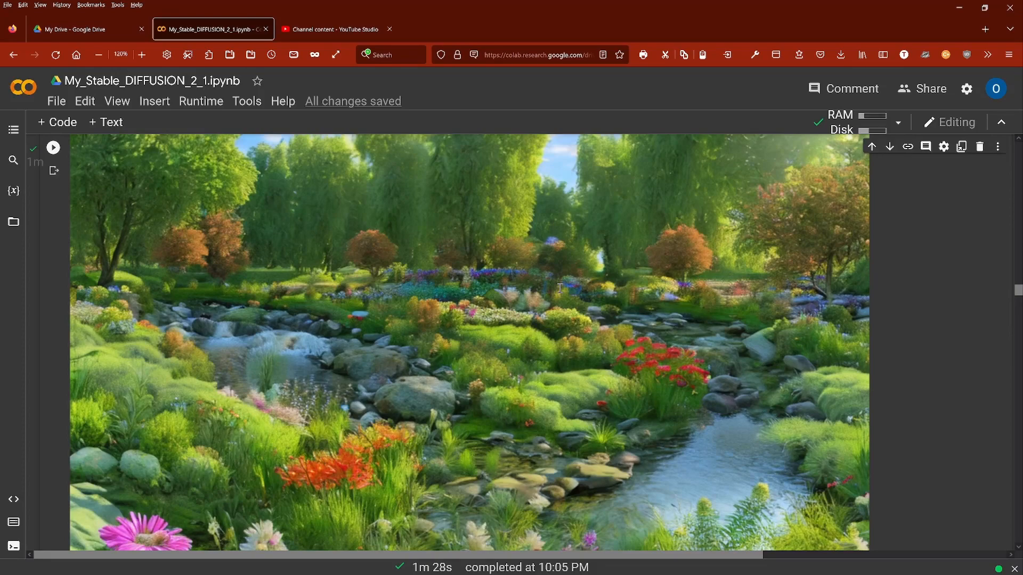
mouse_move(251, 165)
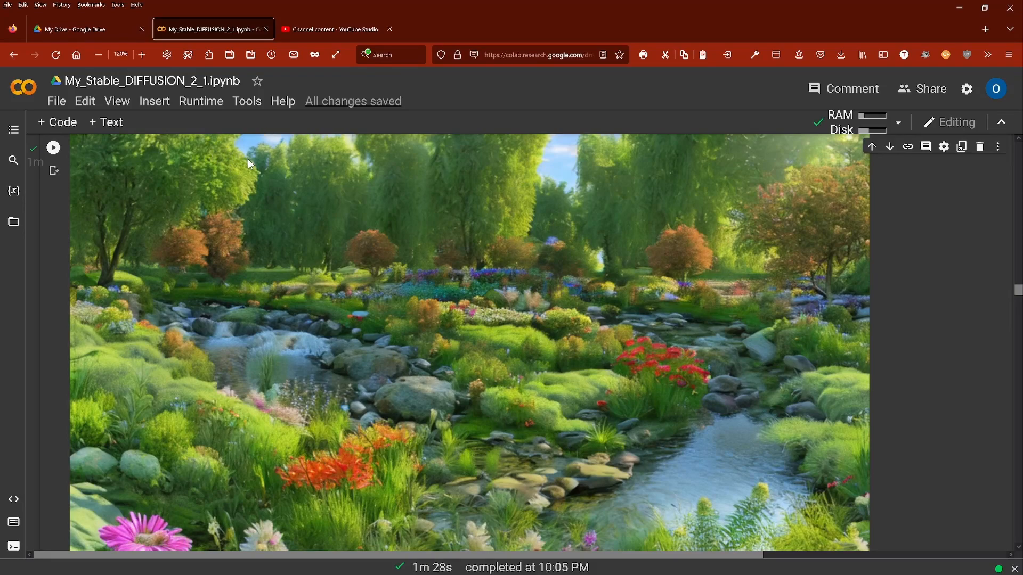
mouse_move(239, 205)
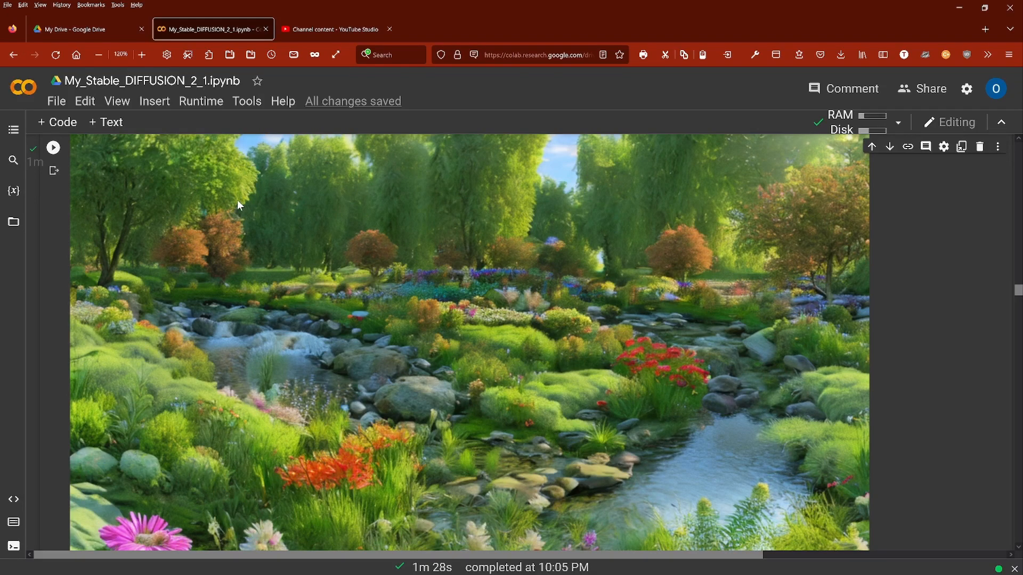
mouse_move(540, 319)
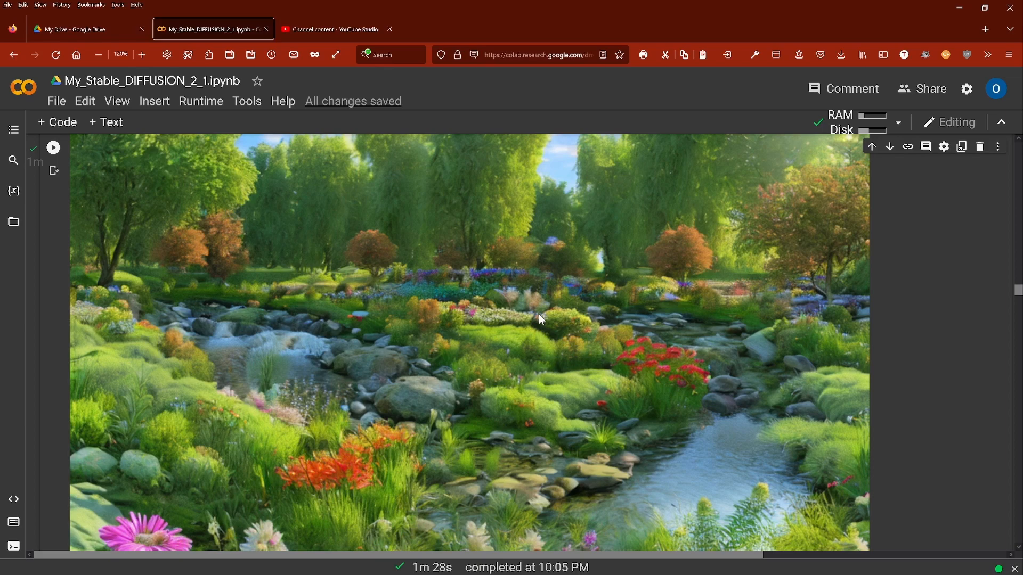
scroll(down, 3)
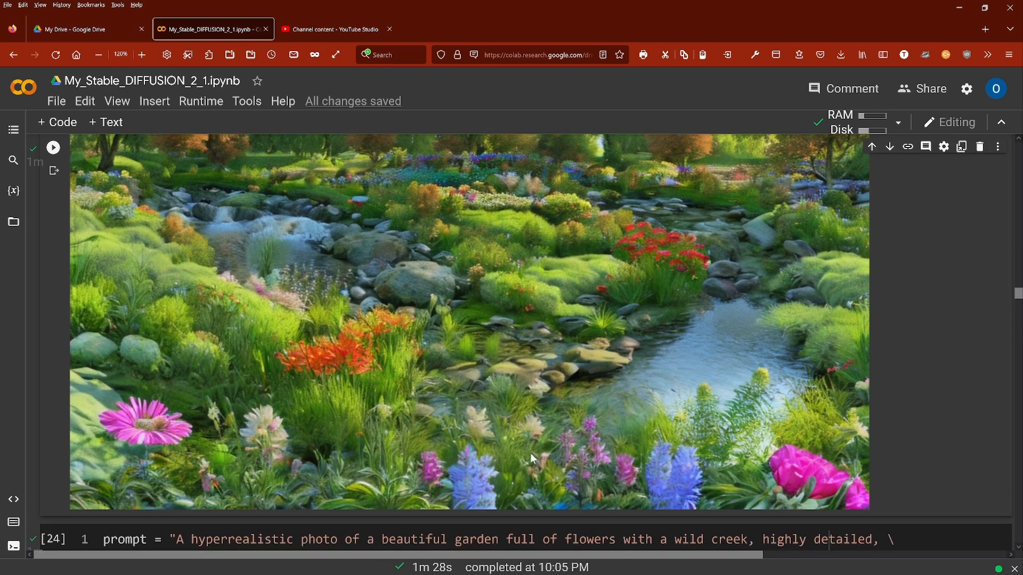
mouse_move(668, 321)
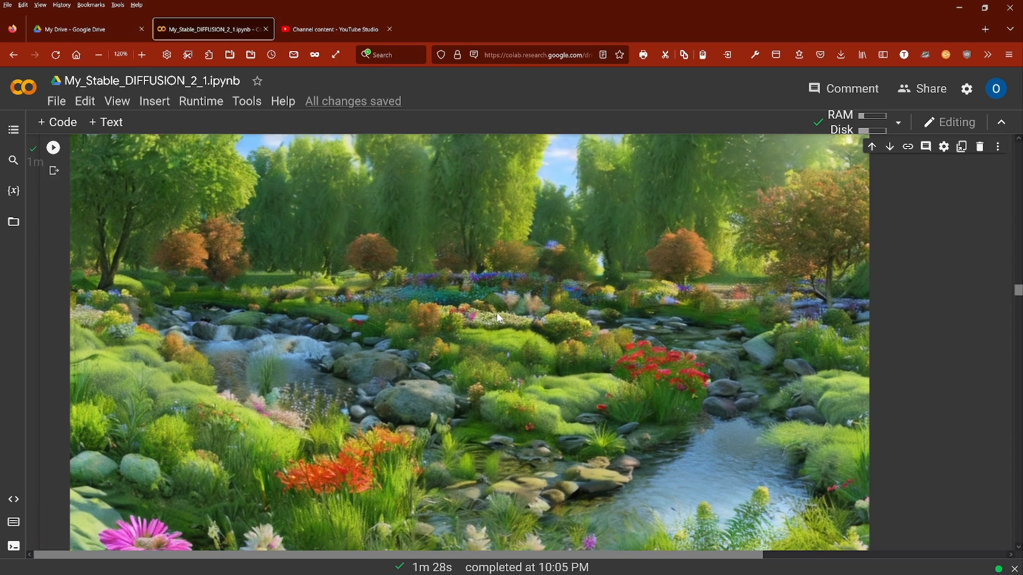
scroll(up, 3)
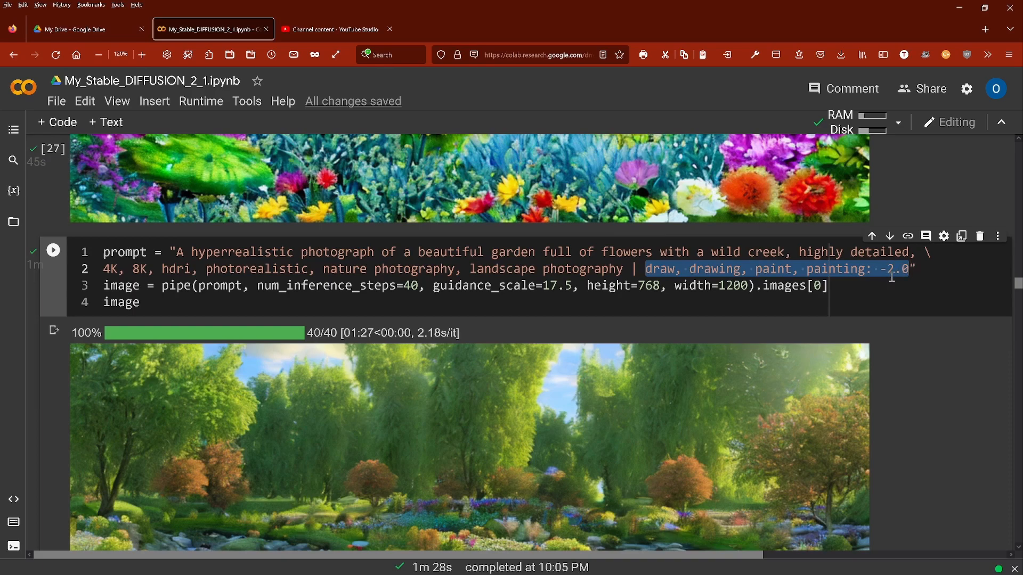
scroll(down, 3)
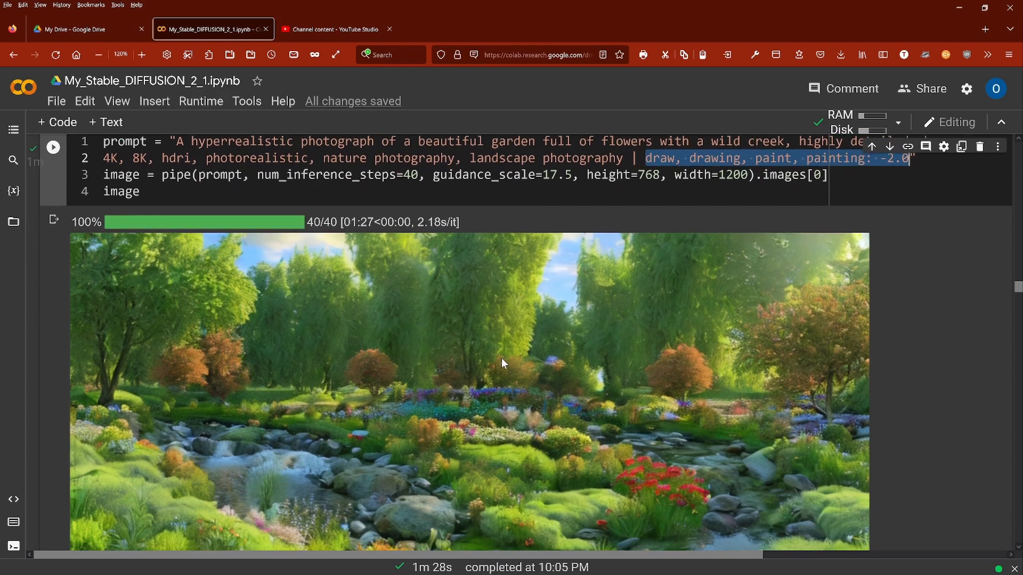
scroll(down, 3)
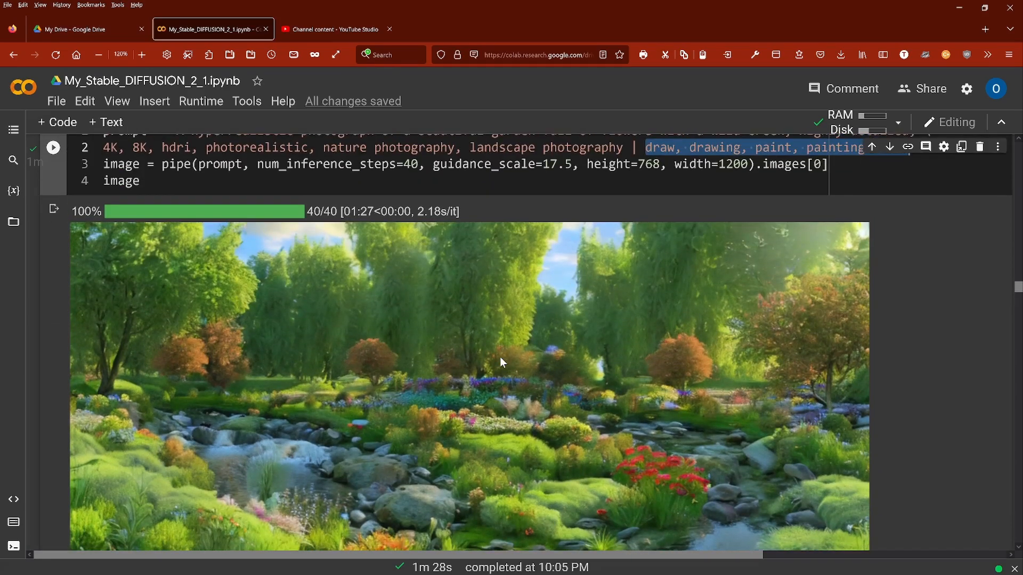
scroll(up, 3)
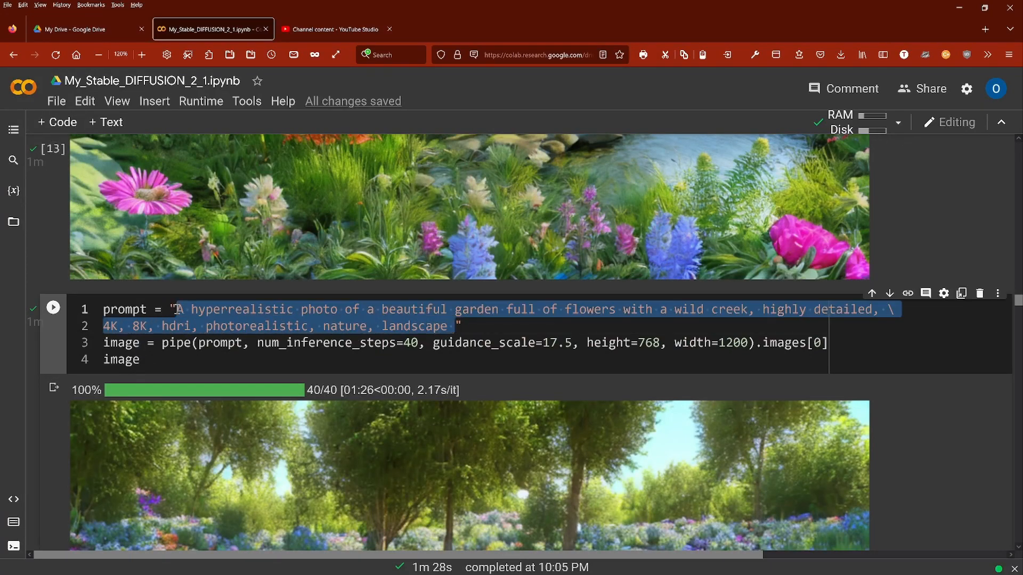
click(193, 309)
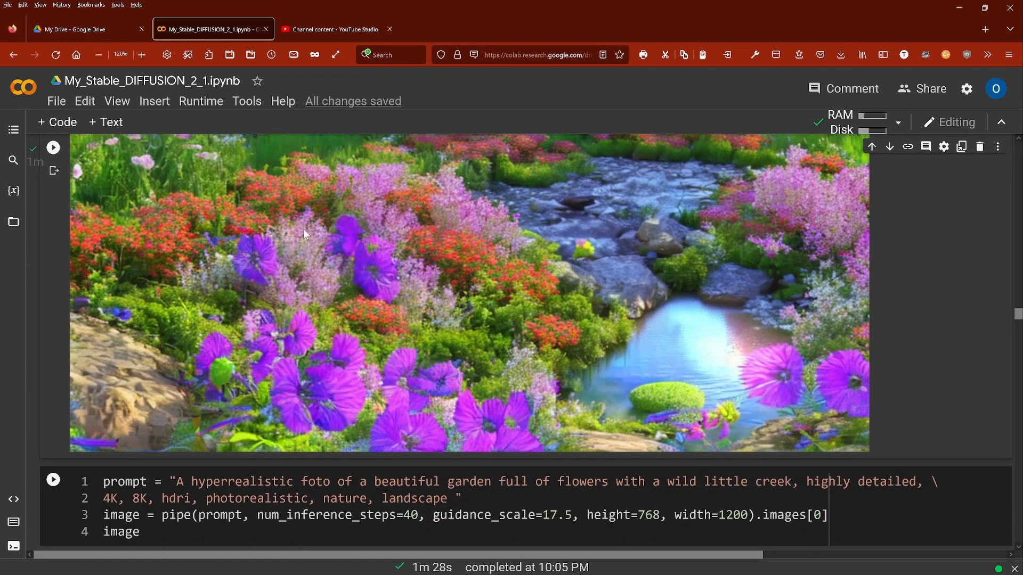
mouse_move(696, 339)
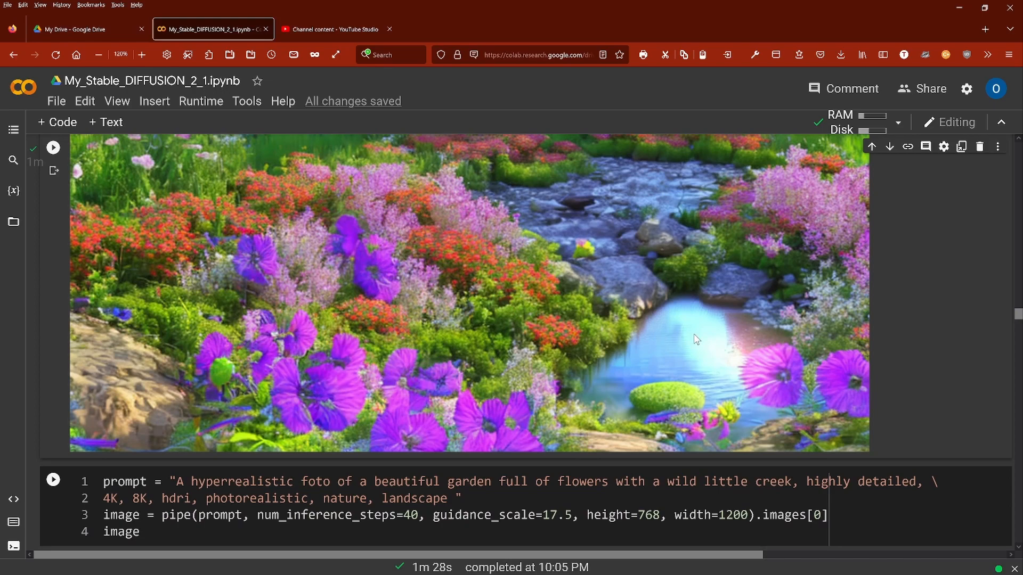
mouse_move(709, 339)
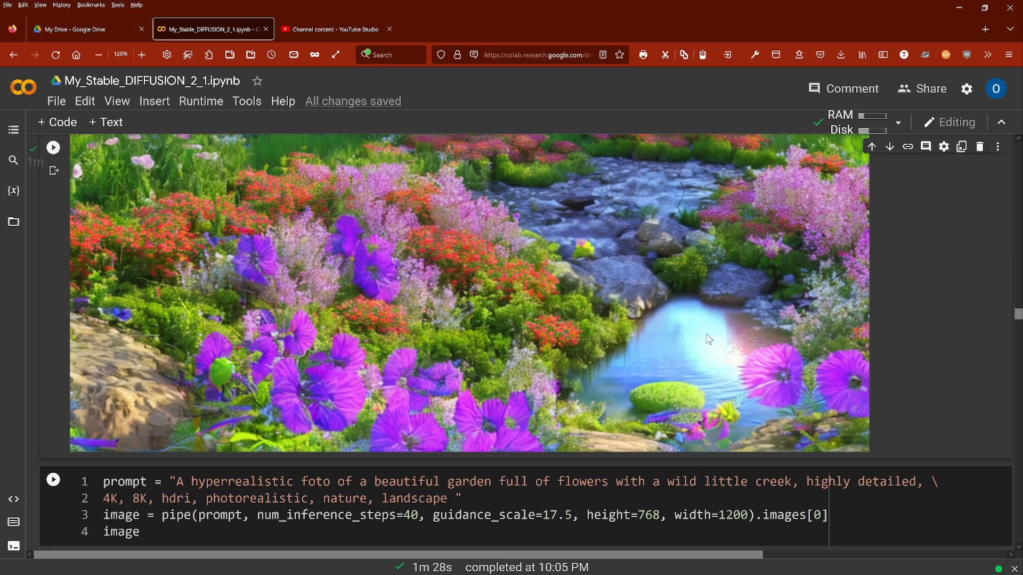
mouse_move(554, 336)
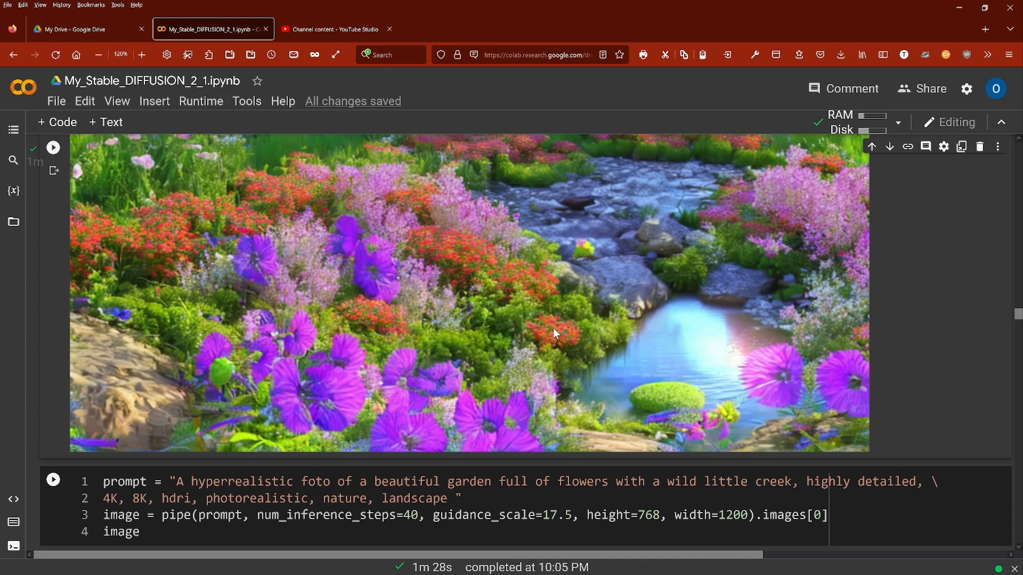
scroll(down, 3)
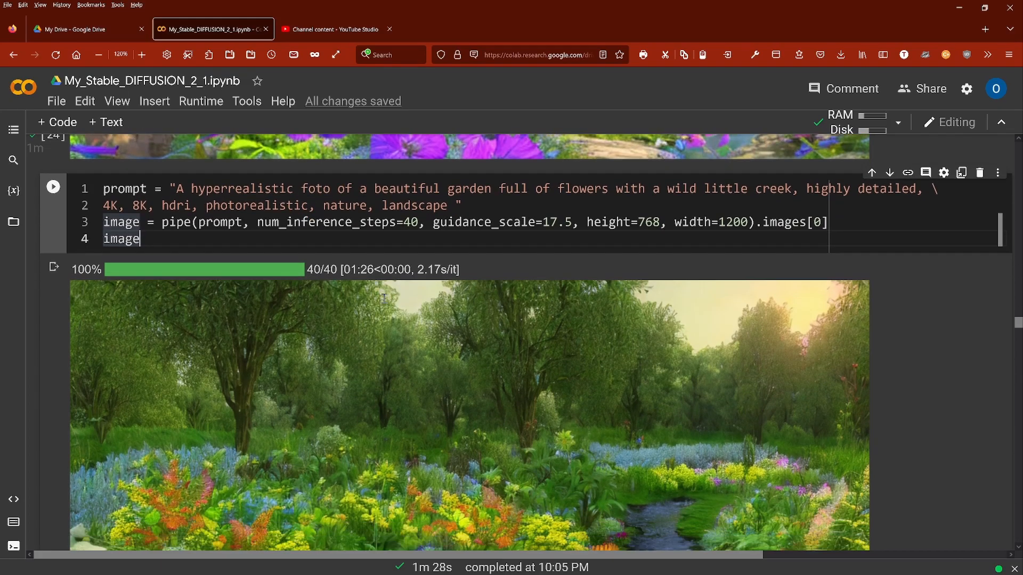
scroll(down, 3)
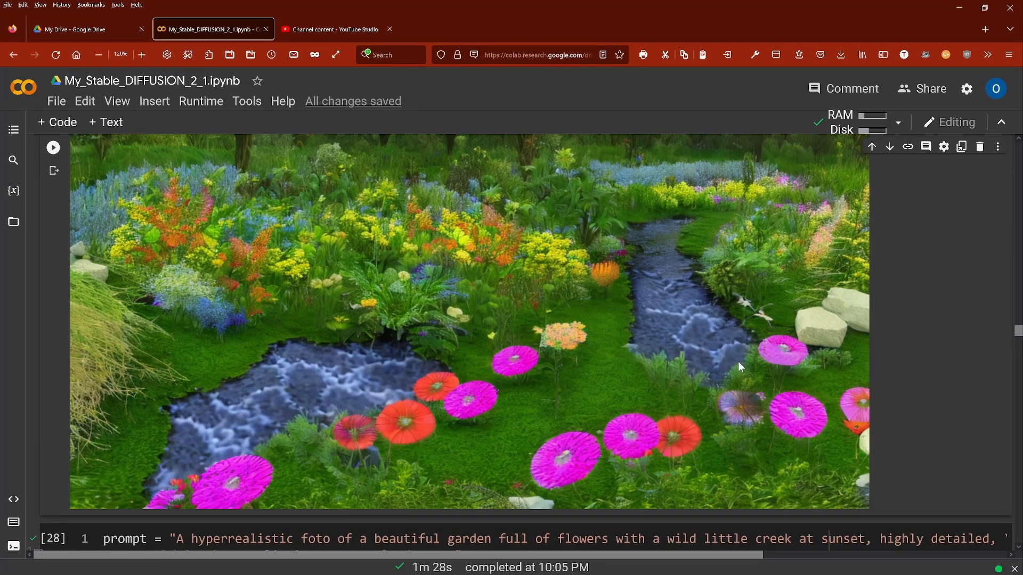
mouse_move(518, 411)
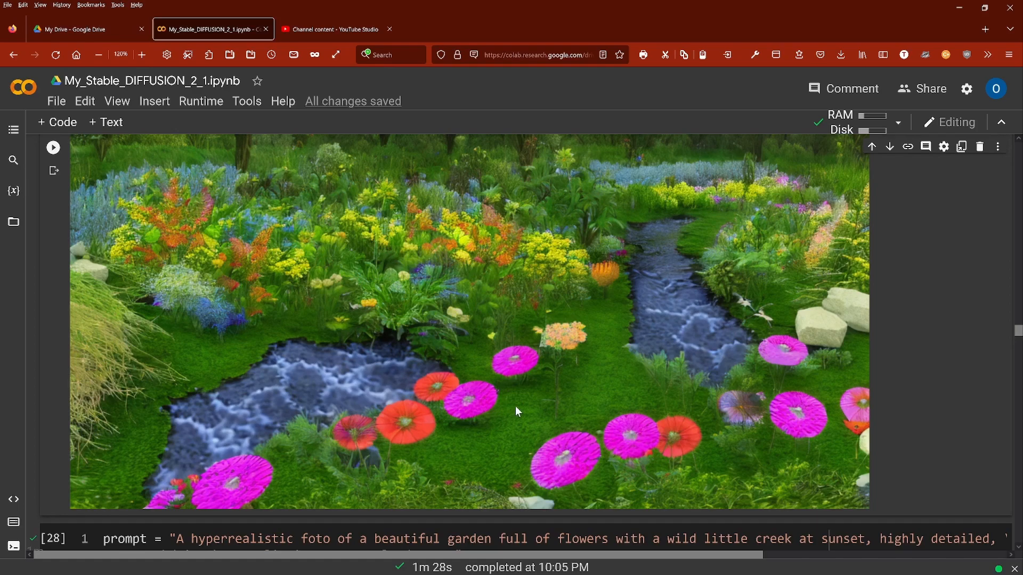
mouse_move(545, 446)
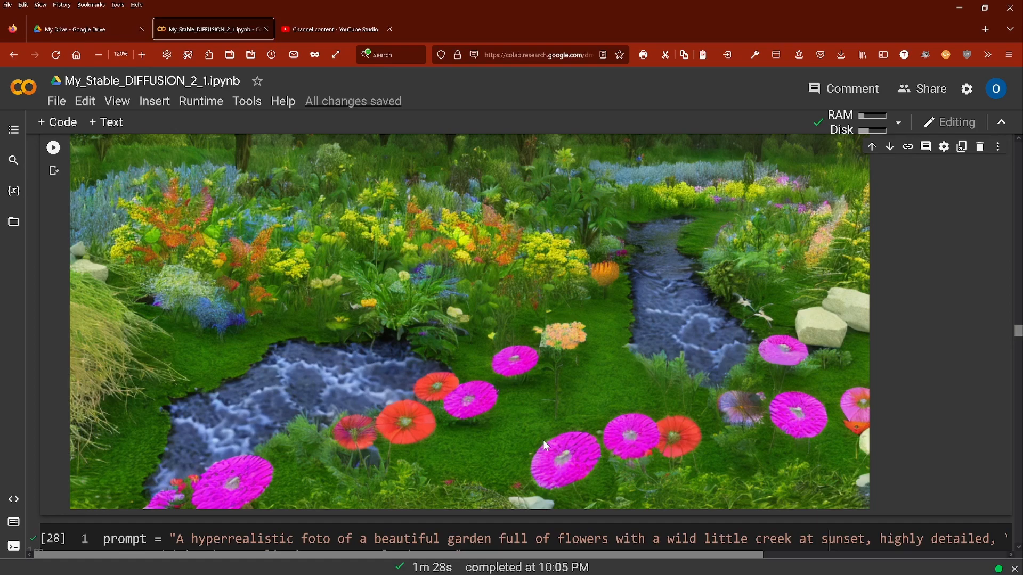
mouse_move(500, 353)
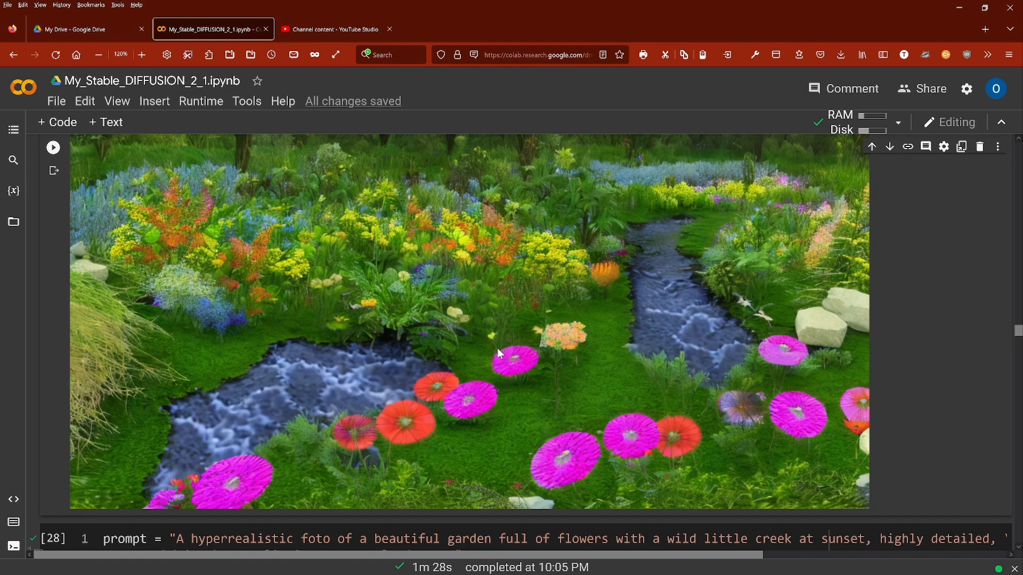
mouse_move(224, 429)
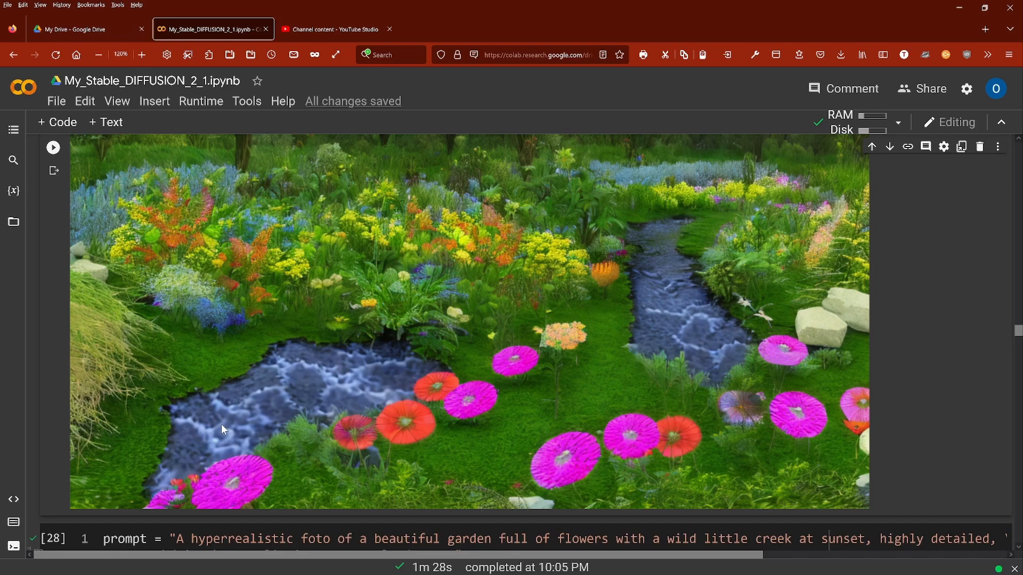
mouse_move(582, 458)
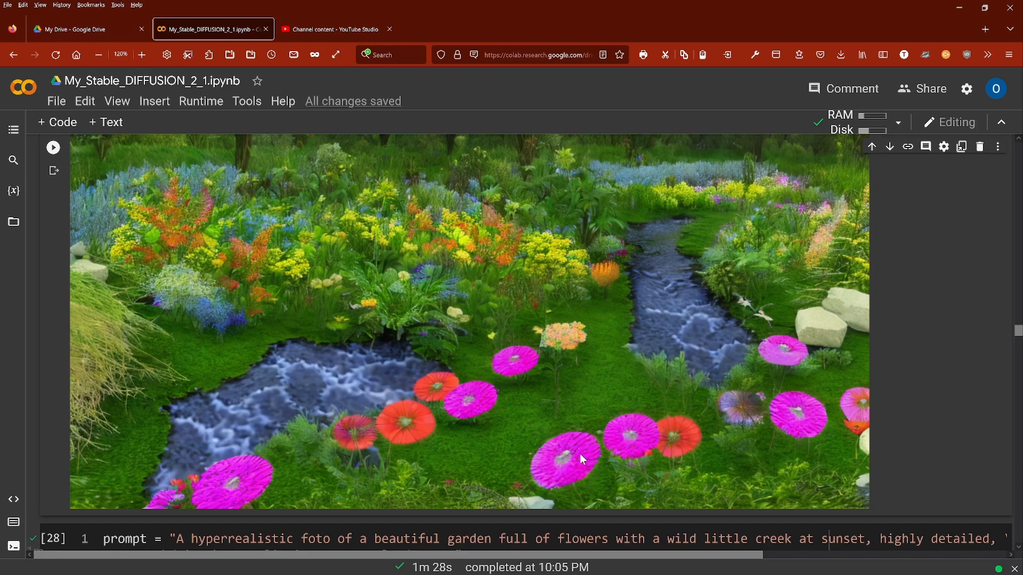
mouse_move(564, 446)
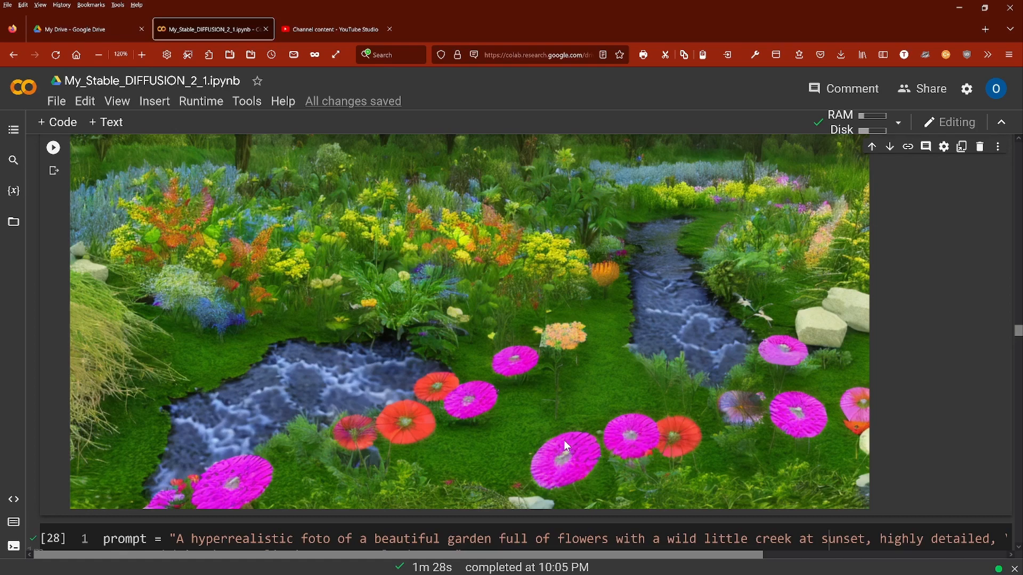
mouse_move(559, 433)
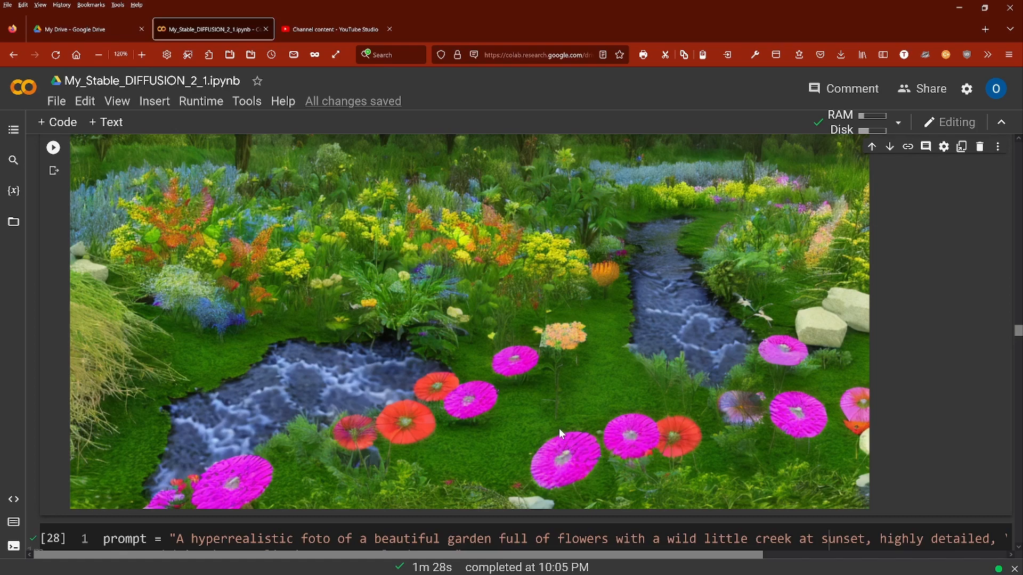
scroll(down, 3)
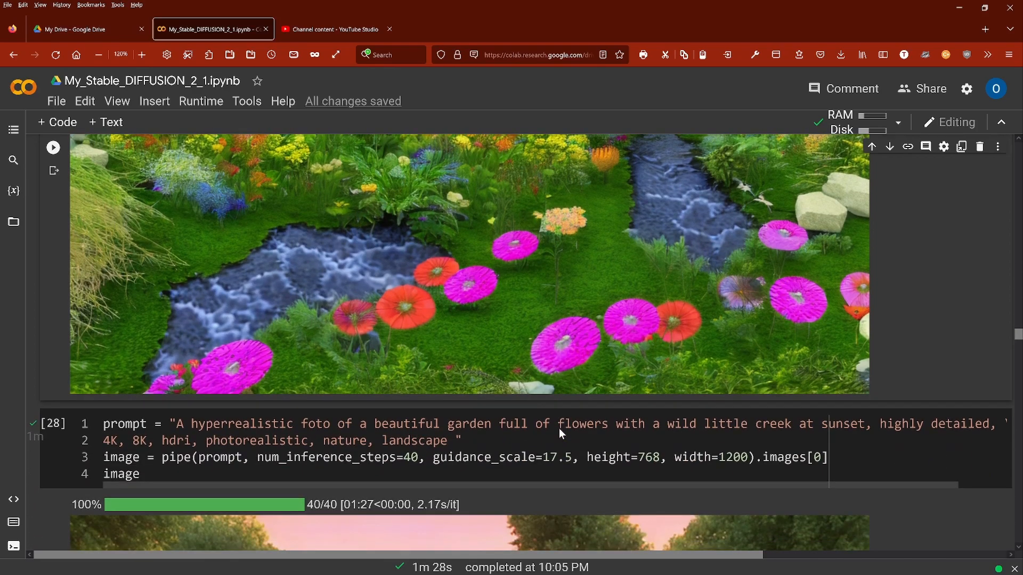
scroll(down, 3)
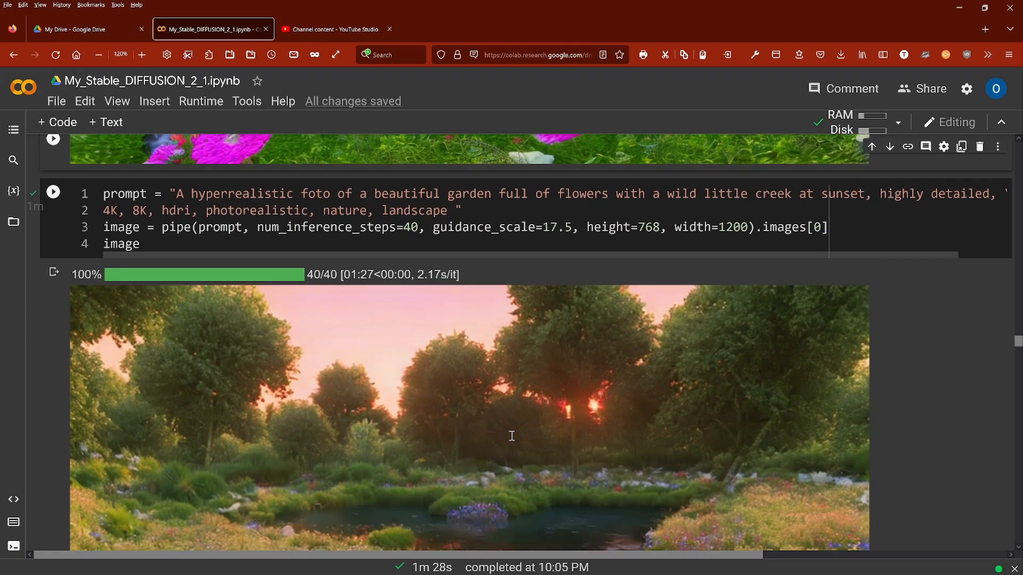
scroll(down, 3)
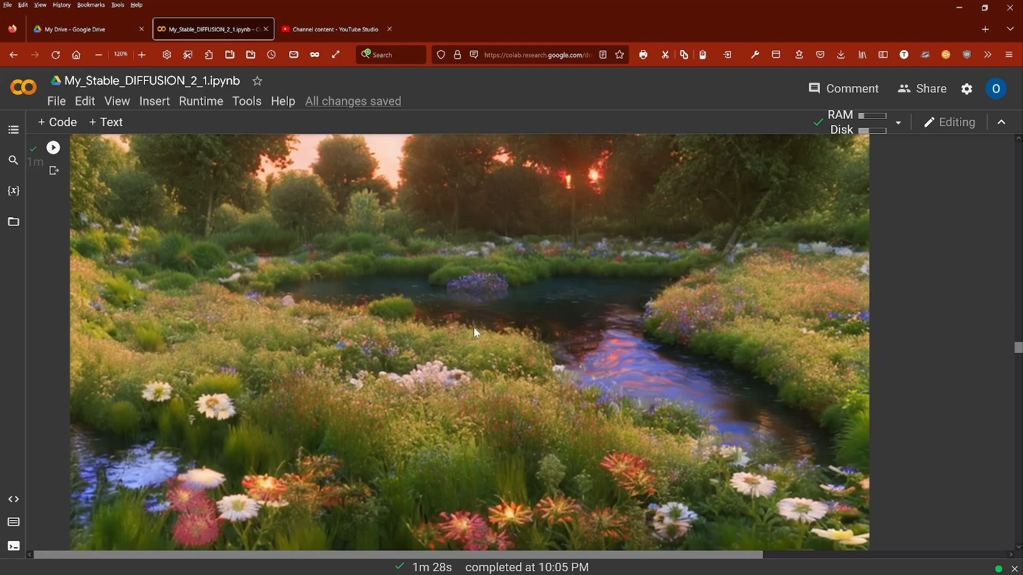
mouse_move(493, 406)
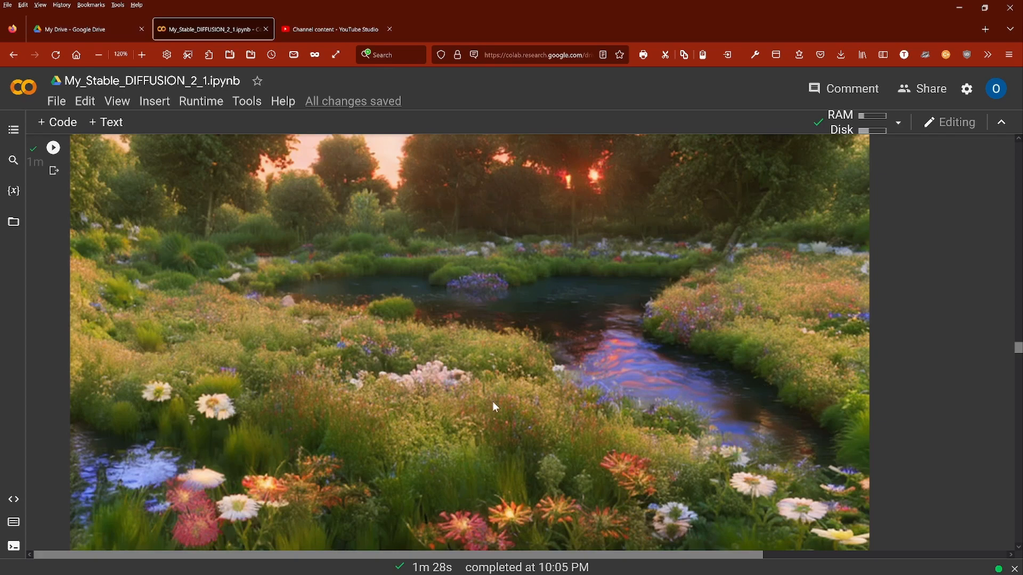
mouse_move(478, 378)
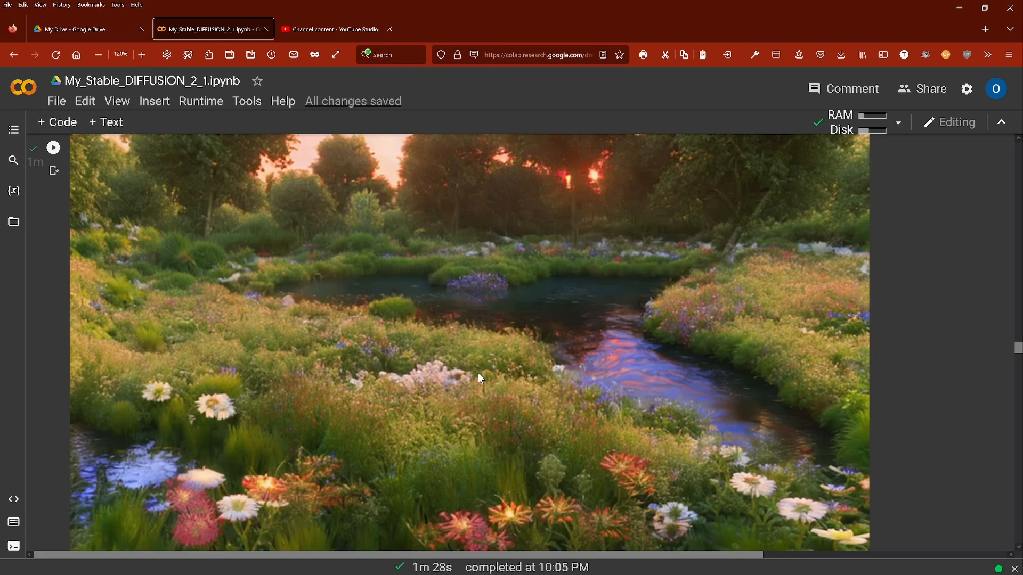
mouse_move(645, 372)
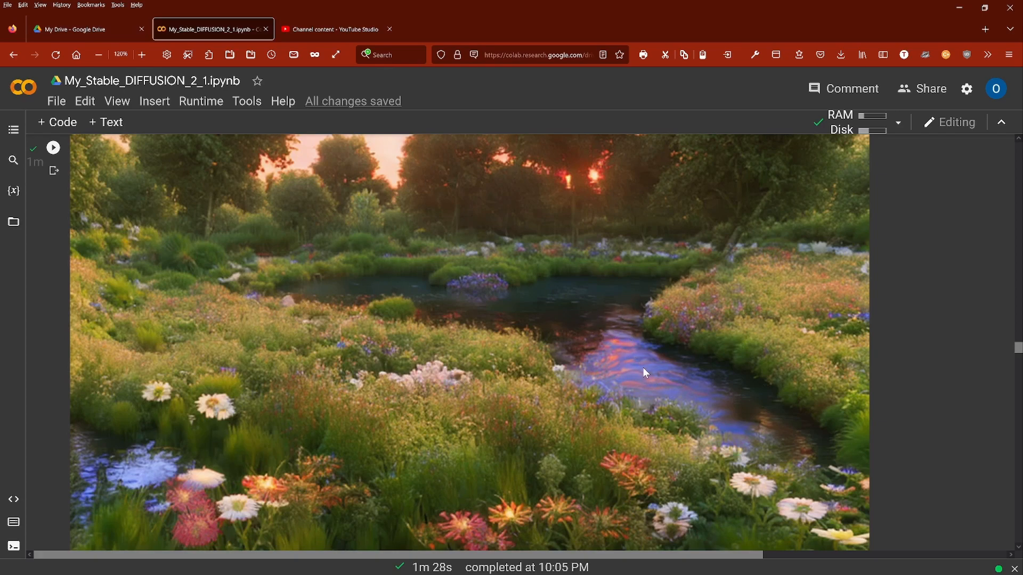
mouse_move(578, 196)
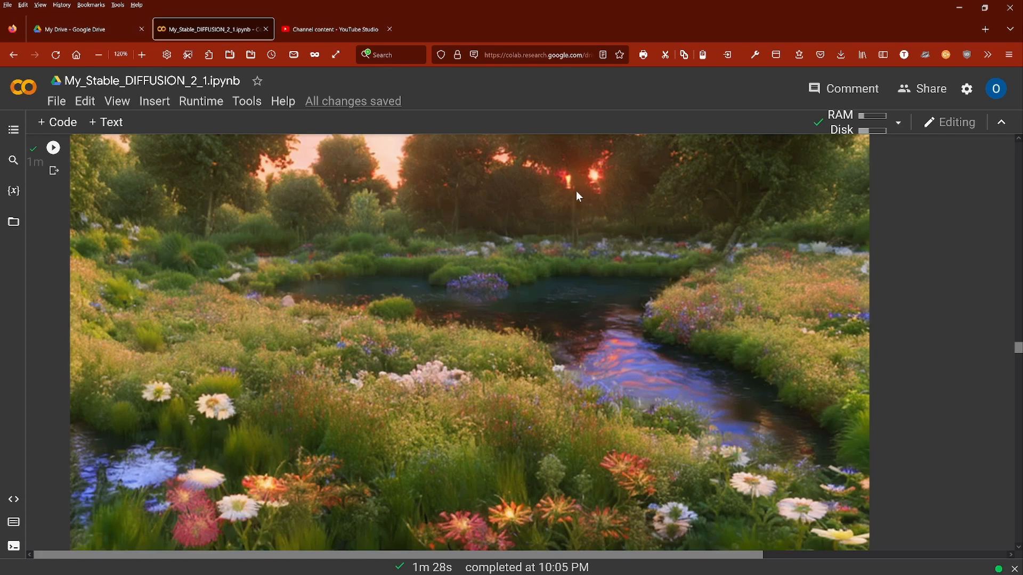
scroll(down, 3)
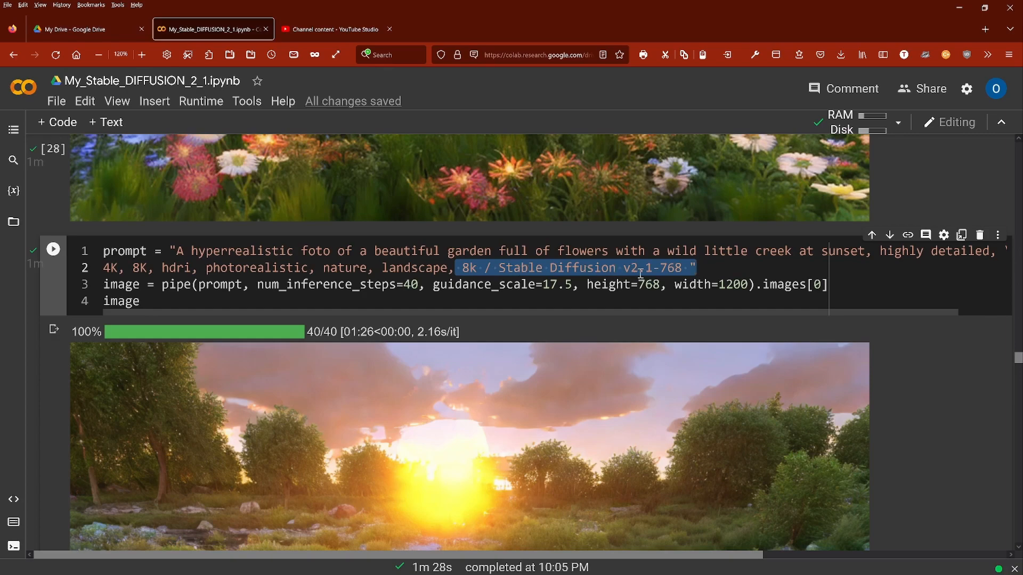
mouse_move(537, 253)
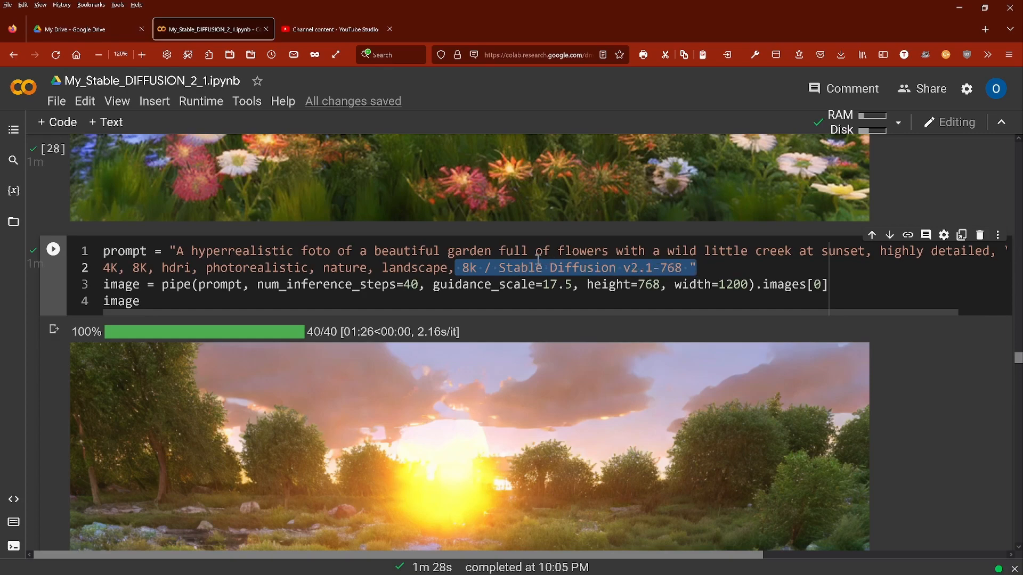
click(382, 277)
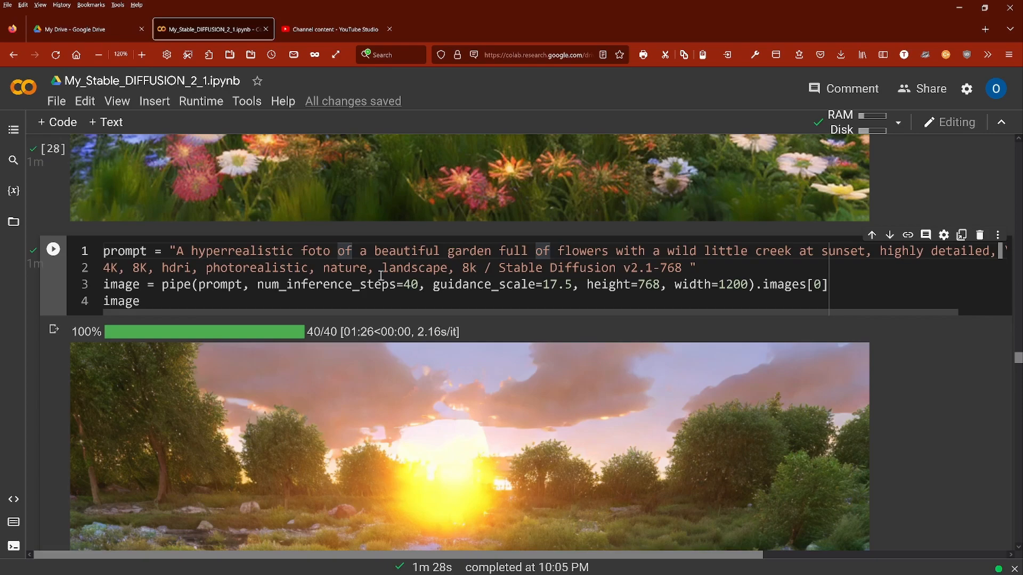
scroll(up, 3)
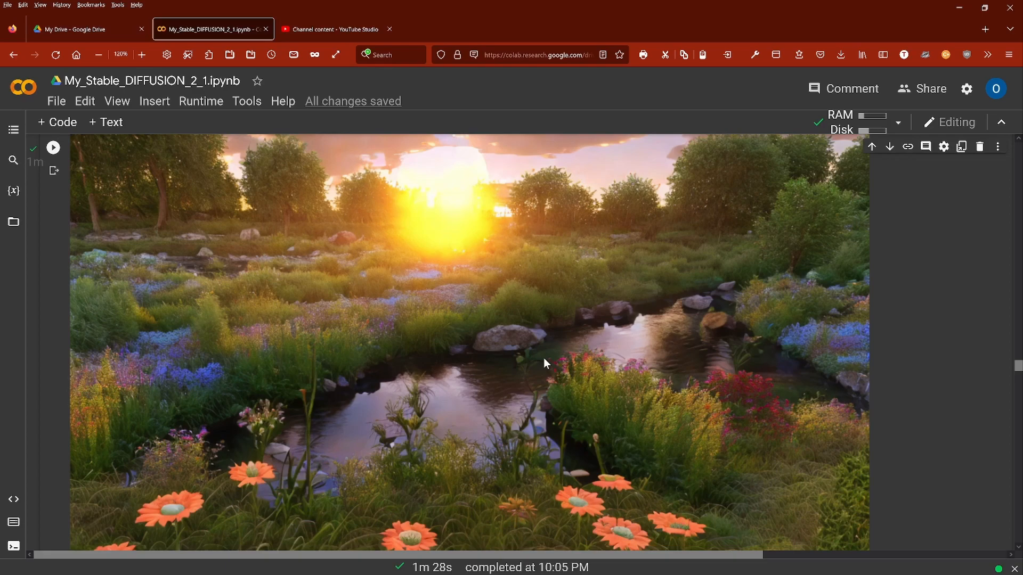
mouse_move(275, 238)
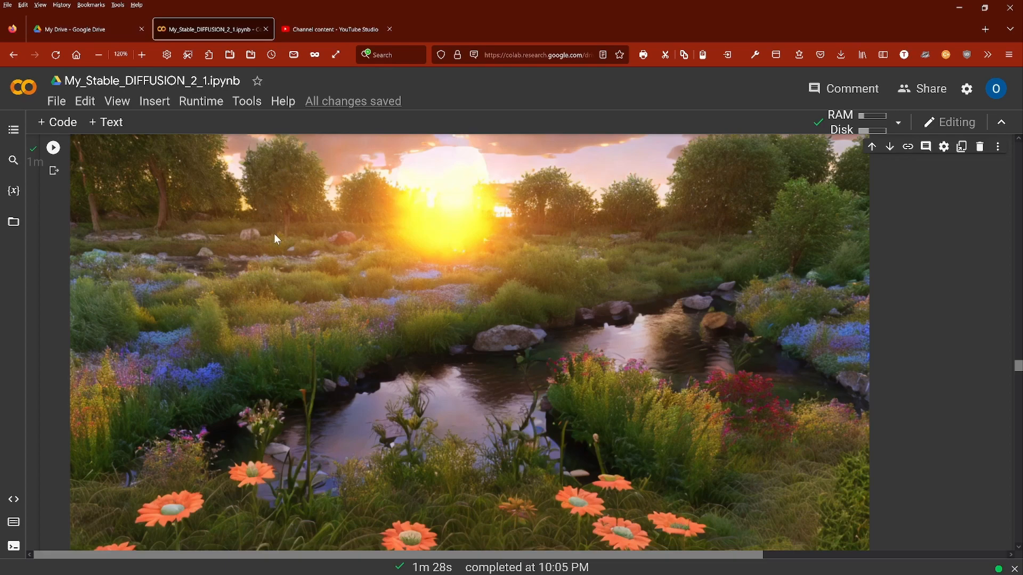
mouse_move(181, 370)
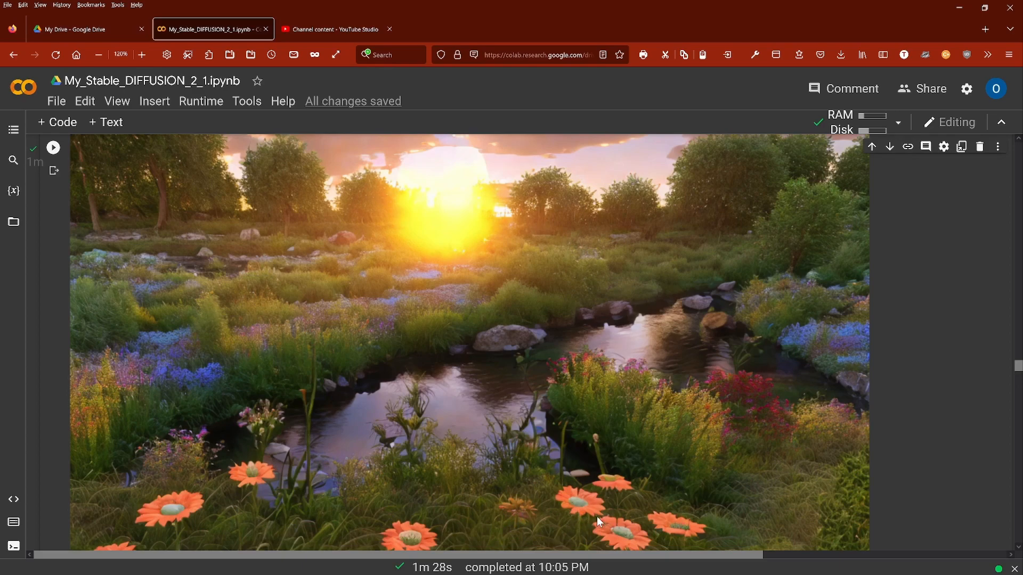
mouse_move(596, 507)
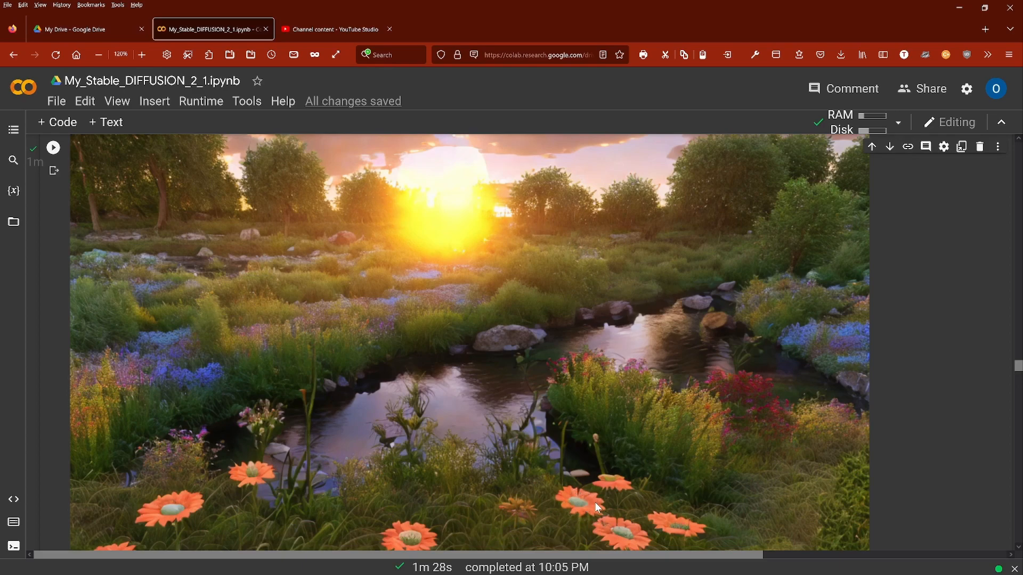
mouse_move(664, 394)
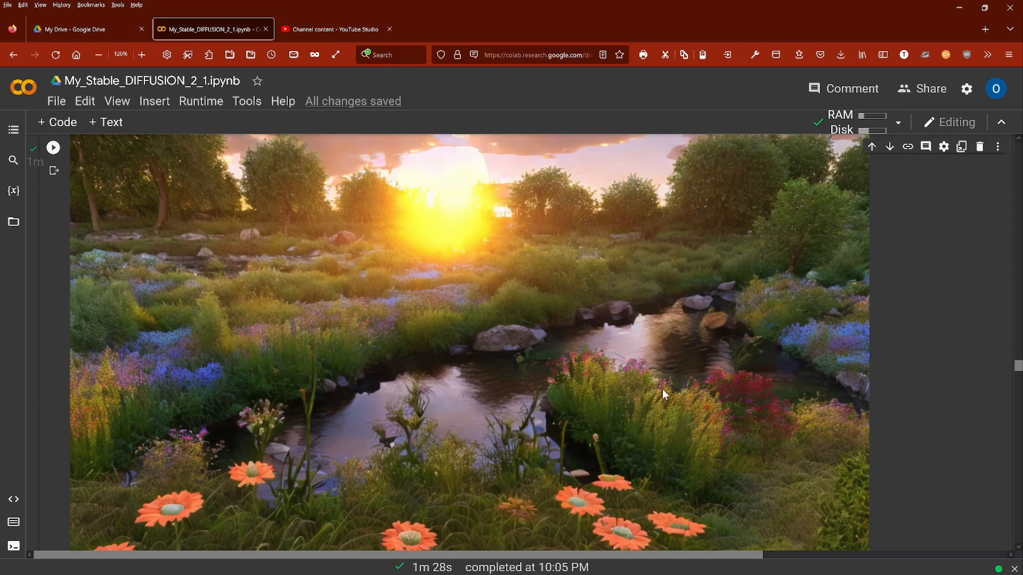
mouse_move(495, 413)
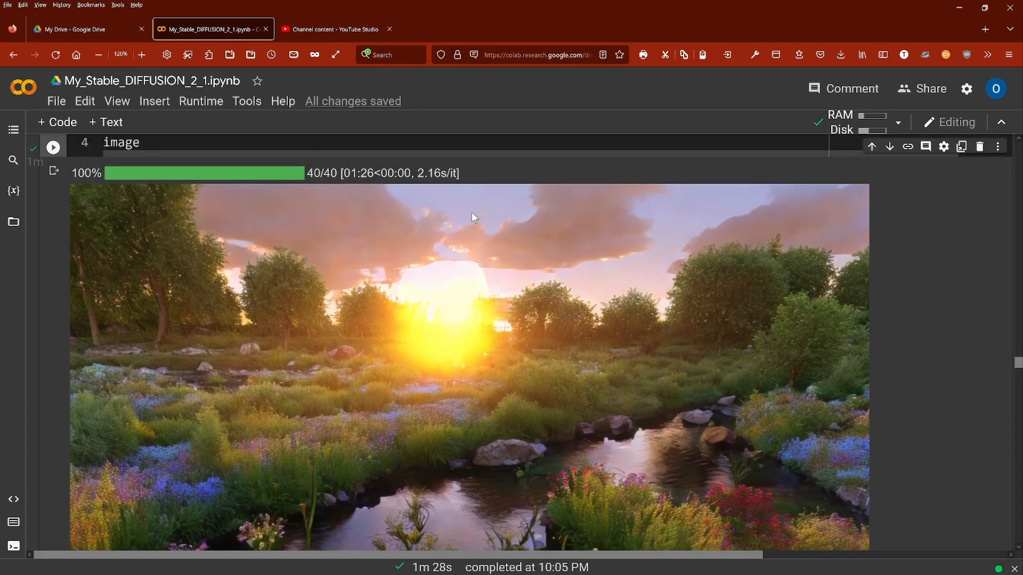
scroll(up, 3)
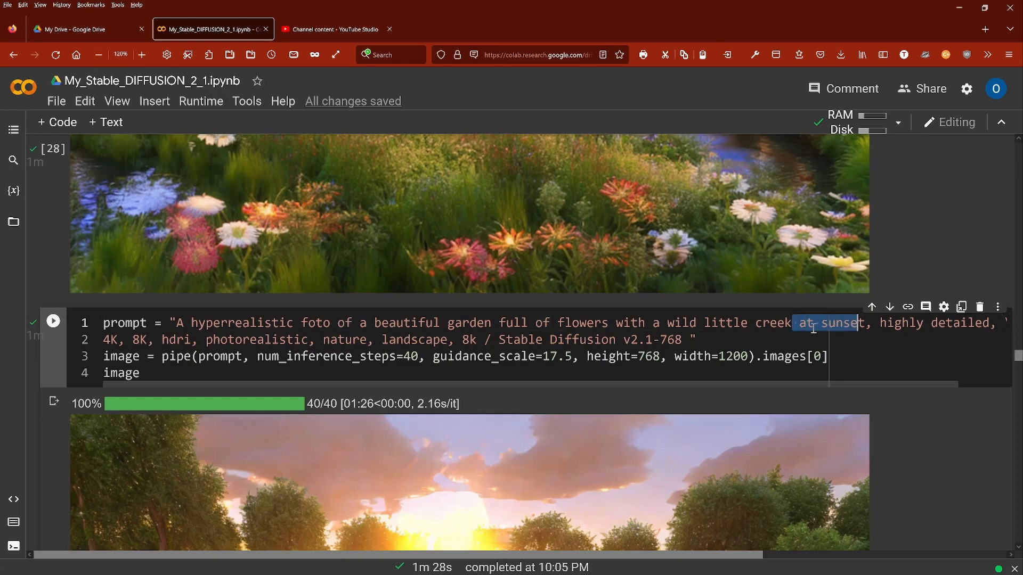
scroll(down, 3)
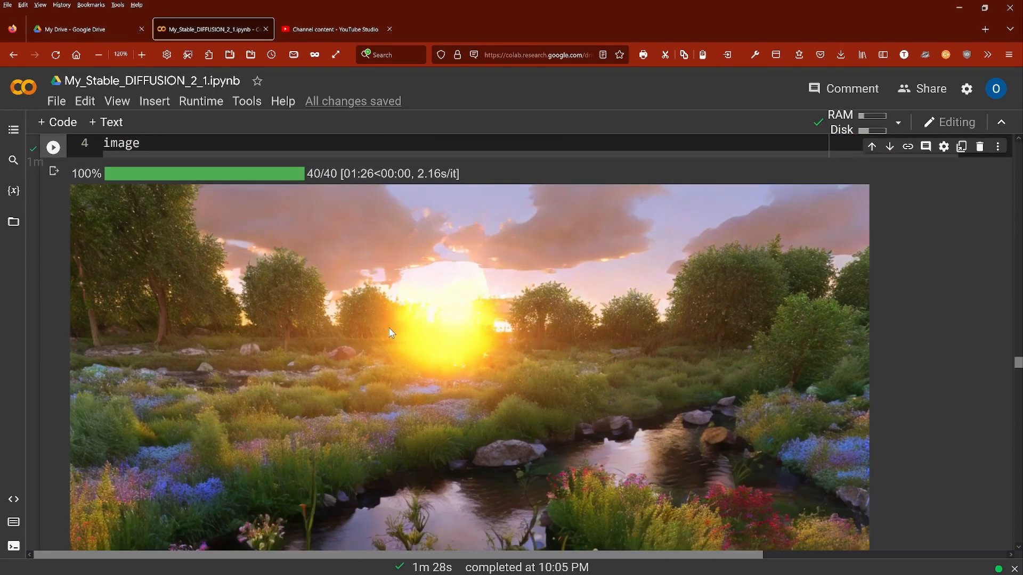
mouse_move(539, 301)
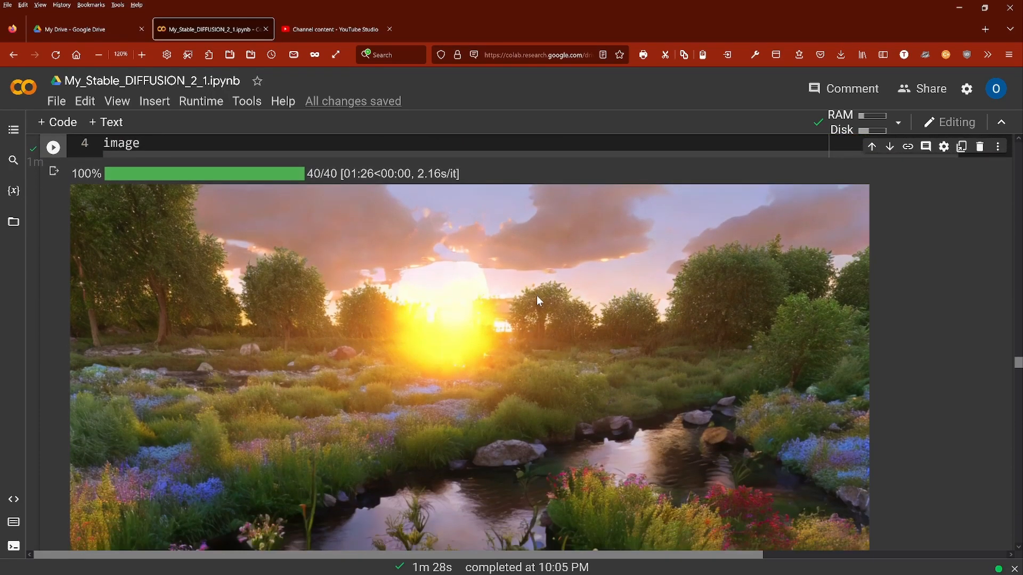
mouse_move(546, 301)
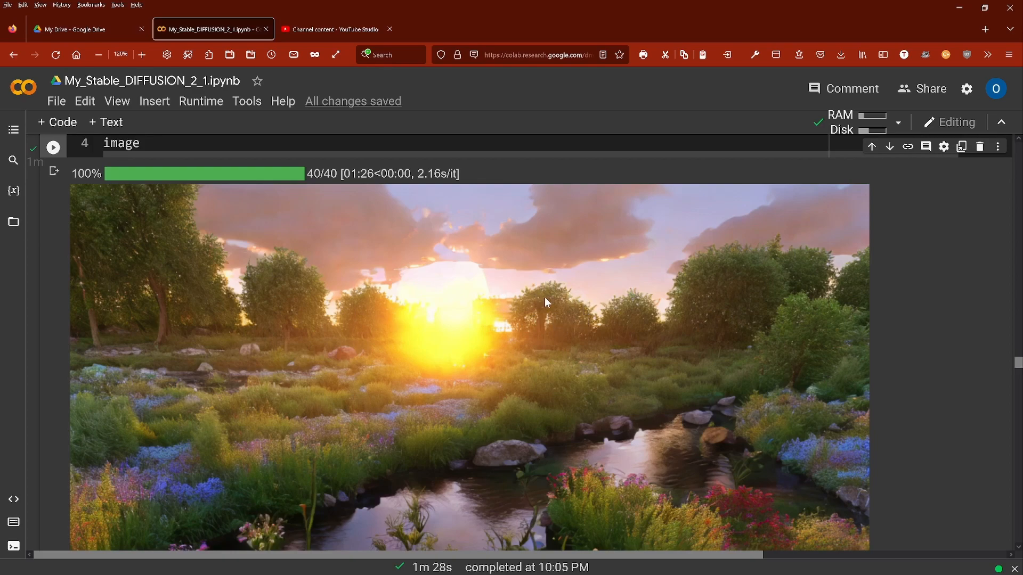
mouse_move(478, 321)
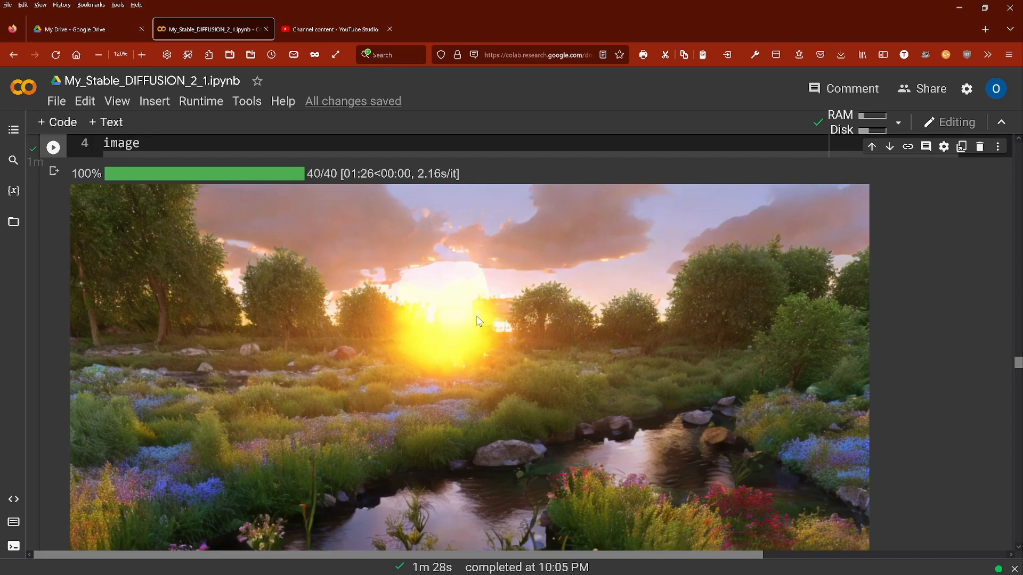
mouse_move(593, 240)
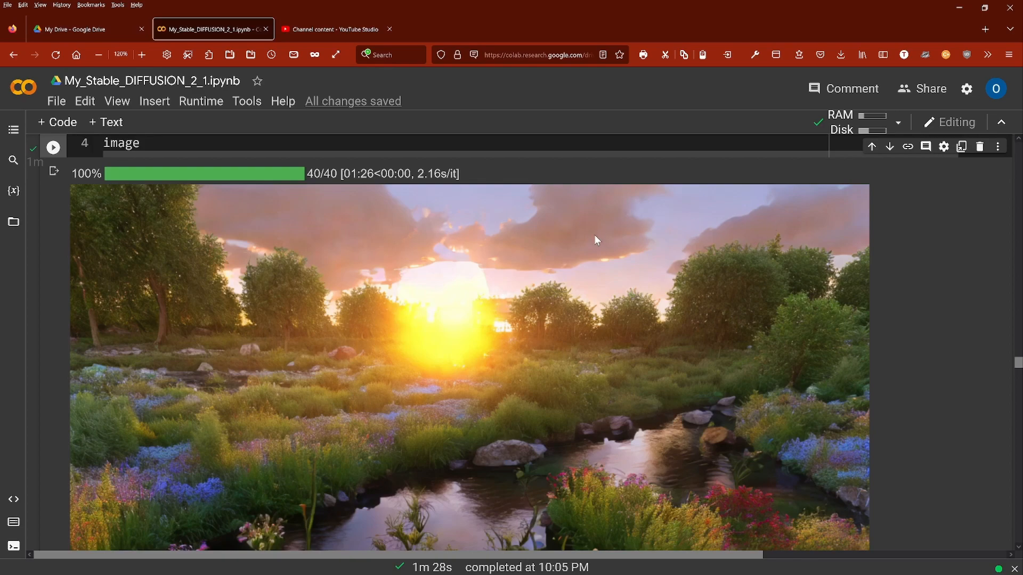
scroll(up, 3)
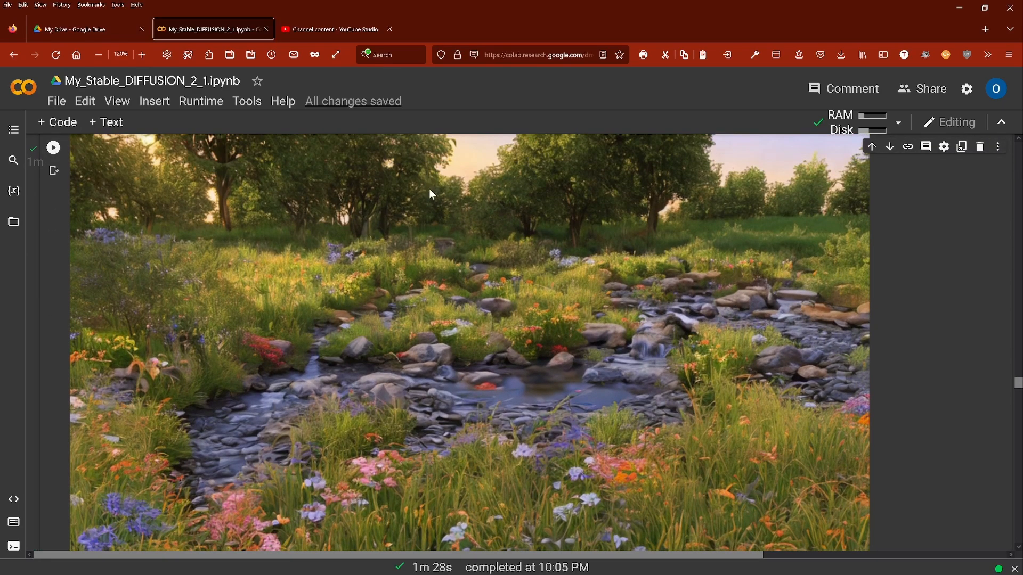
mouse_move(291, 268)
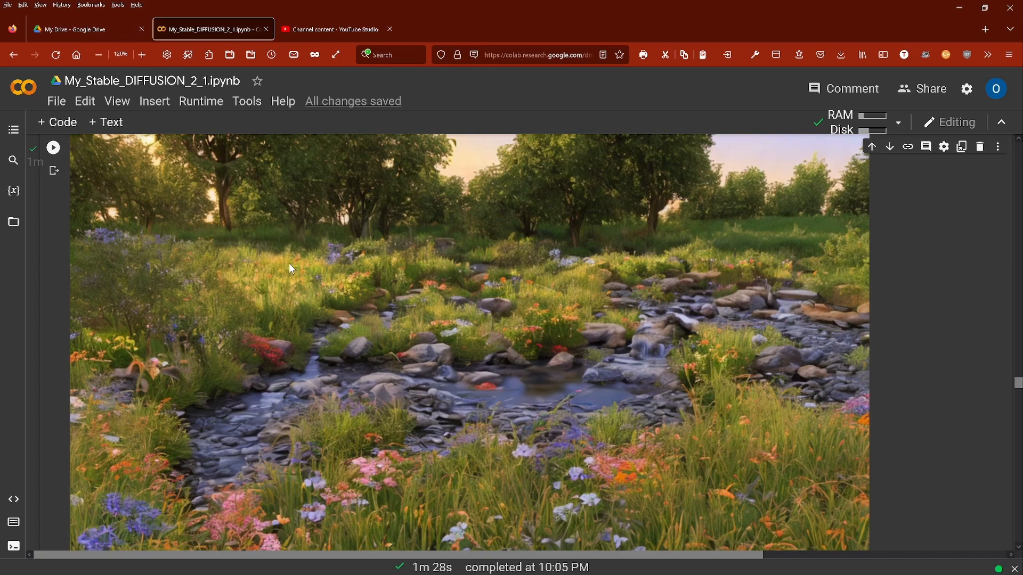
mouse_move(789, 408)
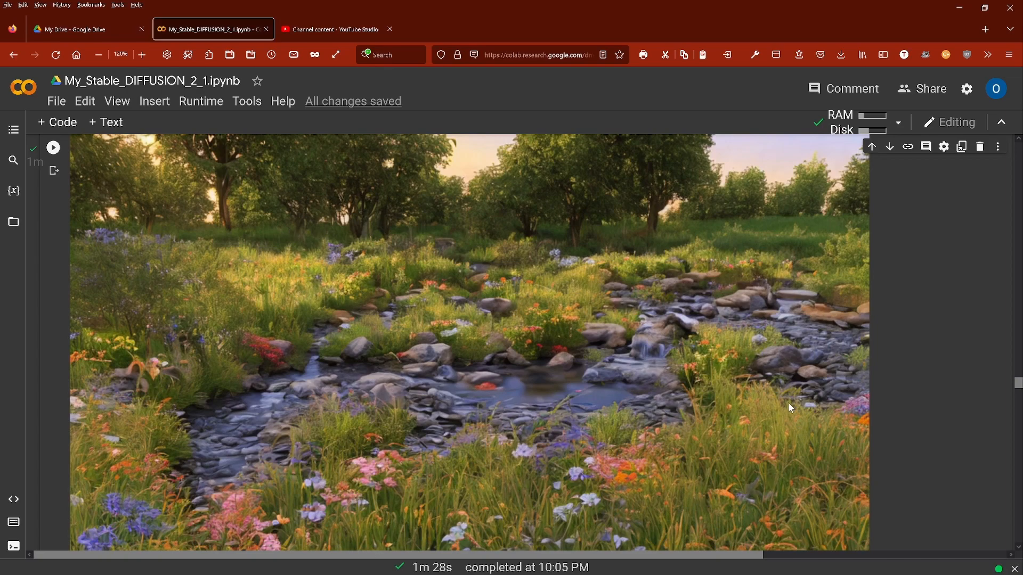
mouse_move(472, 319)
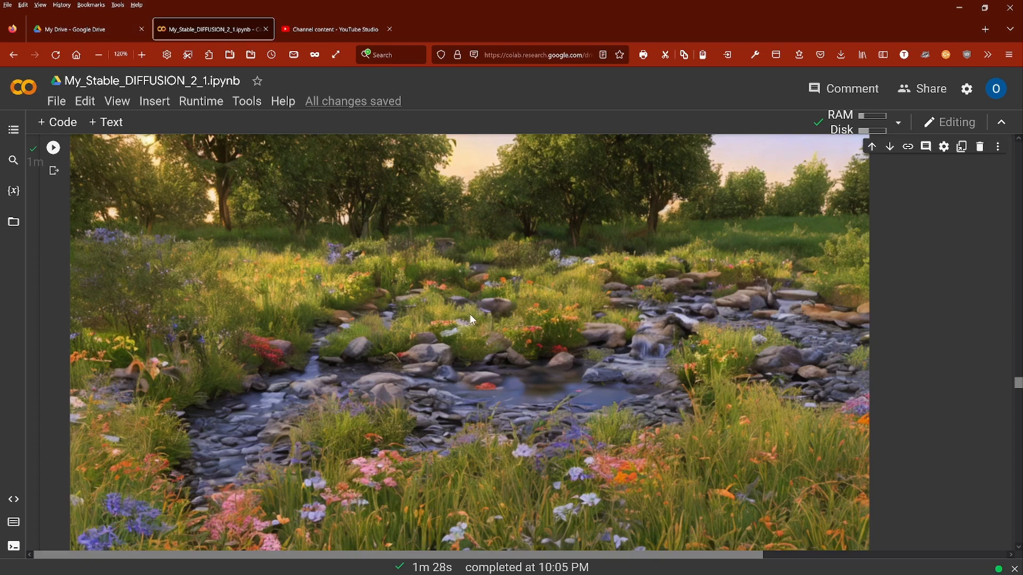
mouse_move(451, 346)
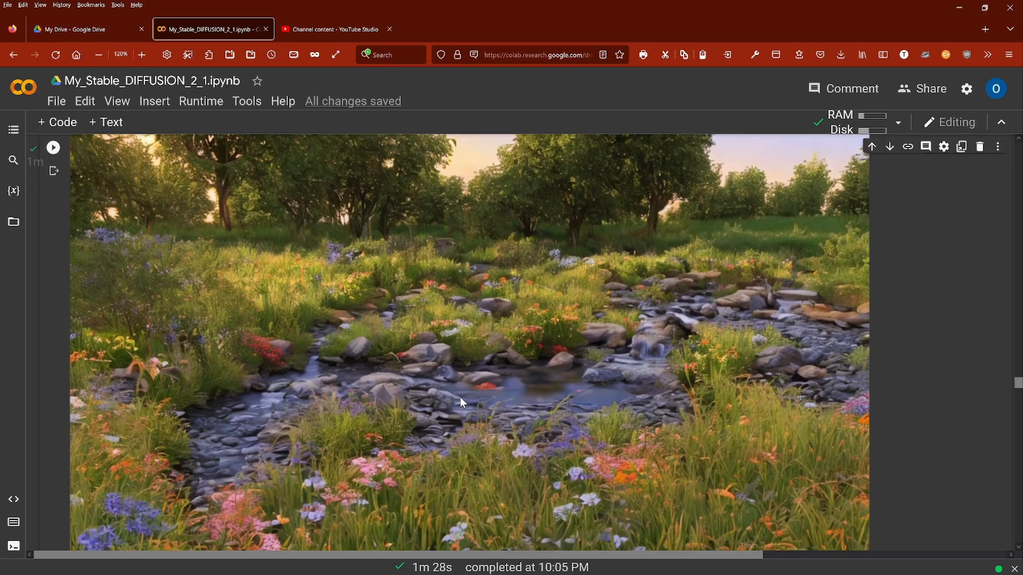
scroll(down, 3)
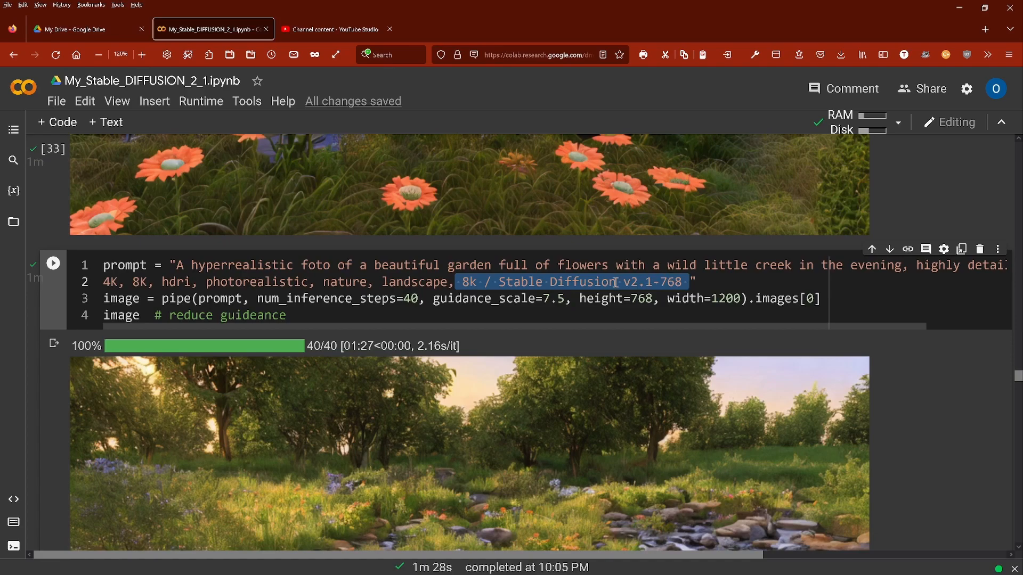
mouse_move(417, 344)
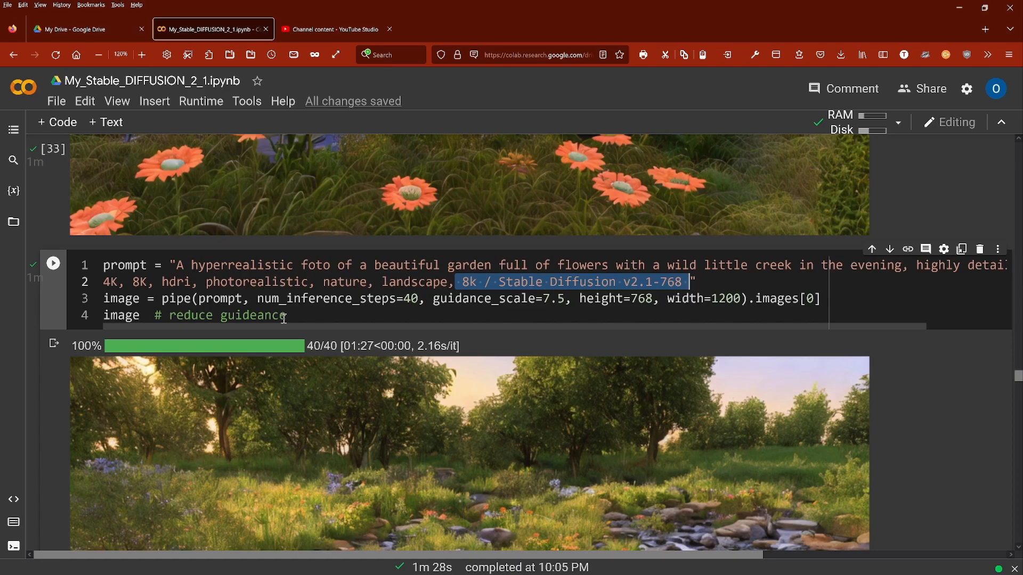
scroll(up, 3)
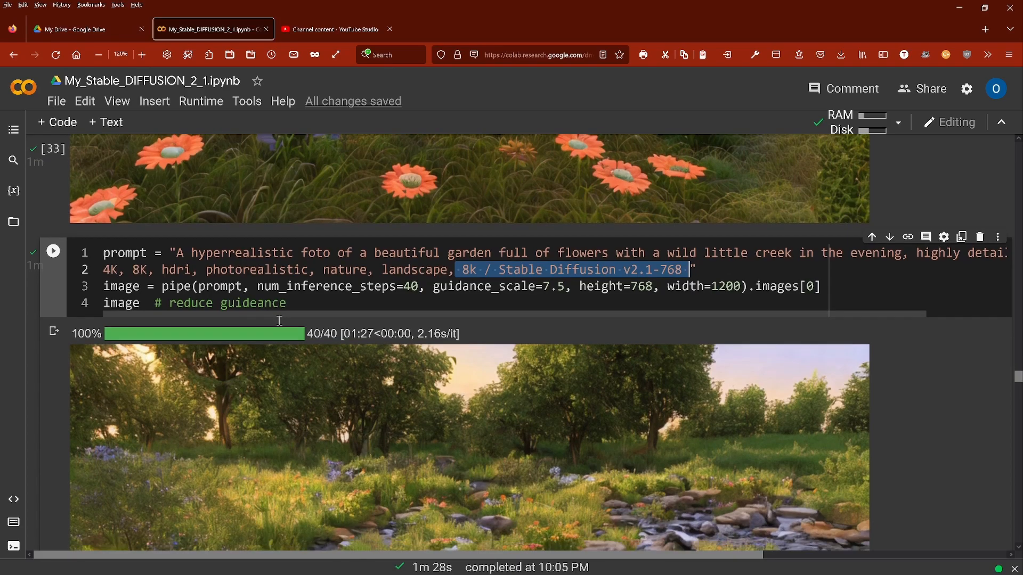
scroll(down, 3)
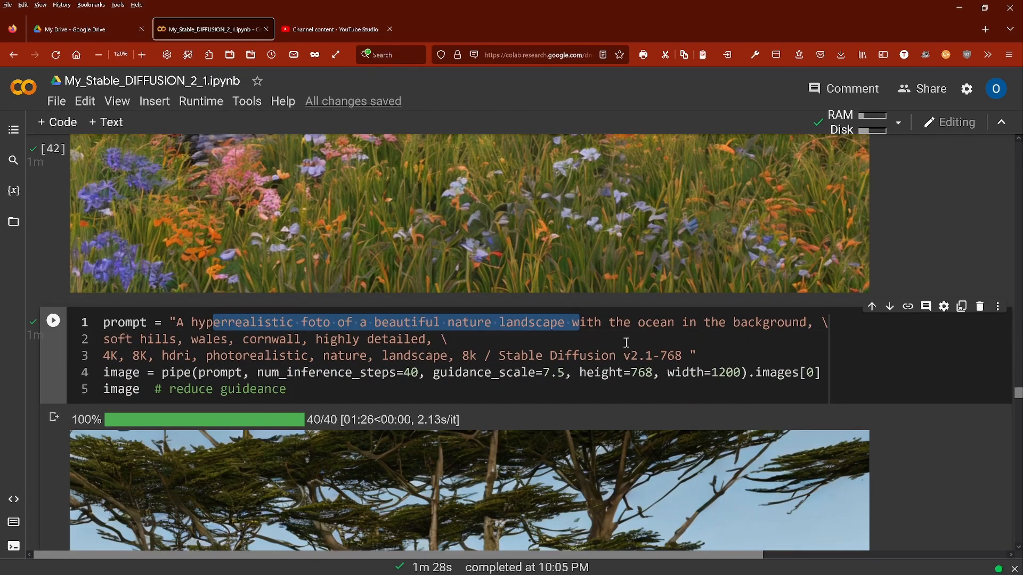
scroll(down, 3)
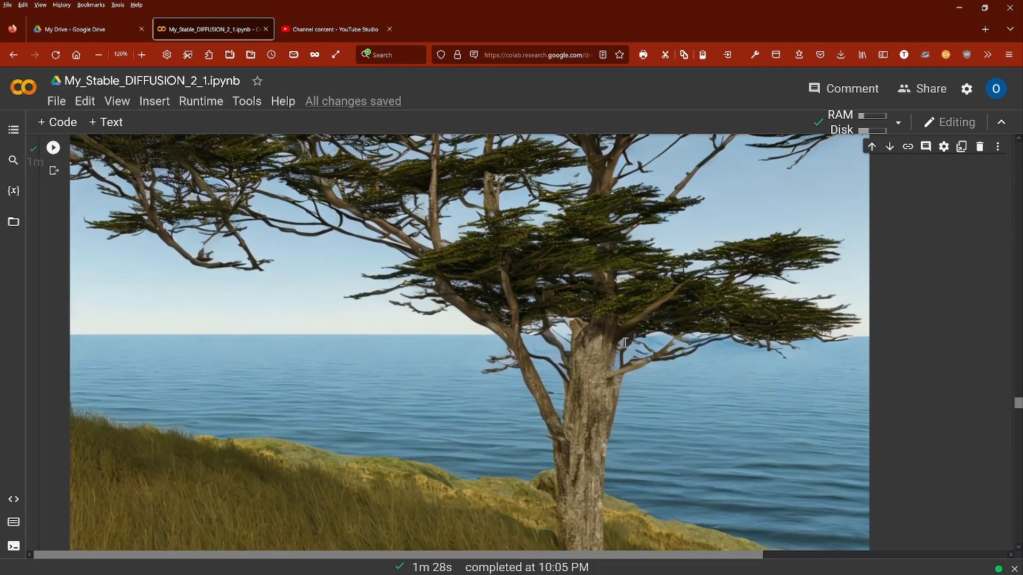
mouse_move(198, 416)
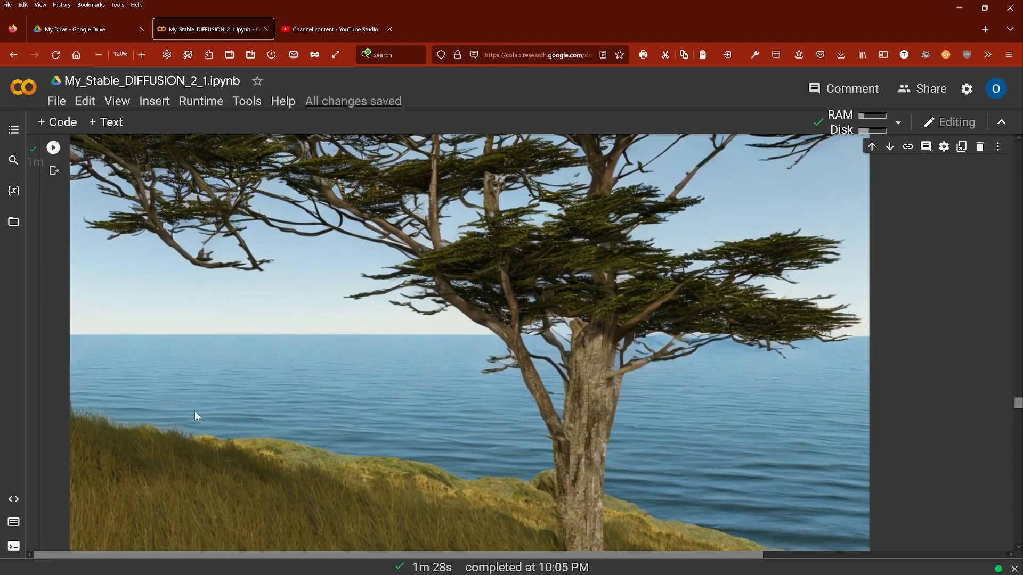
mouse_move(273, 394)
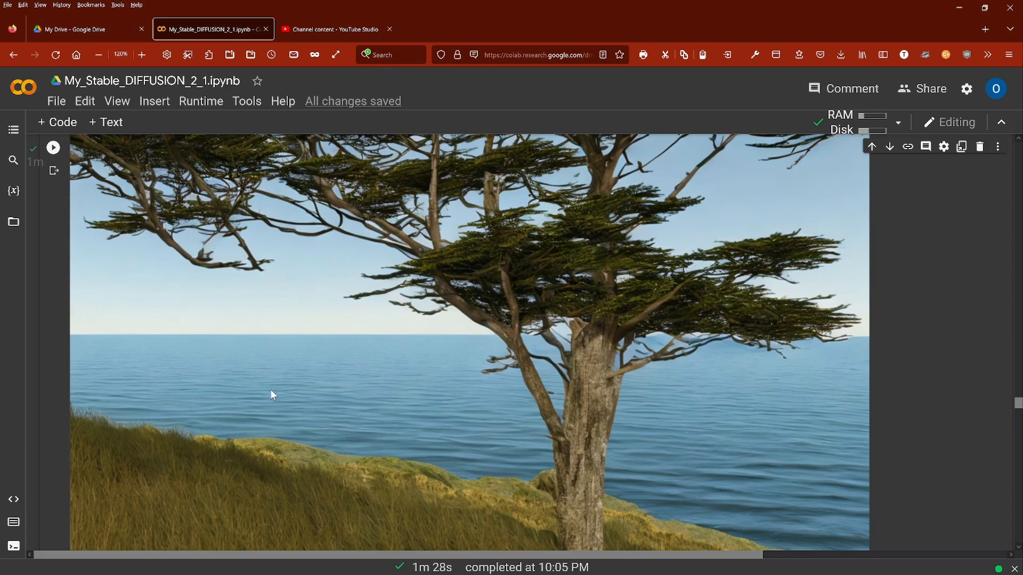
mouse_move(245, 462)
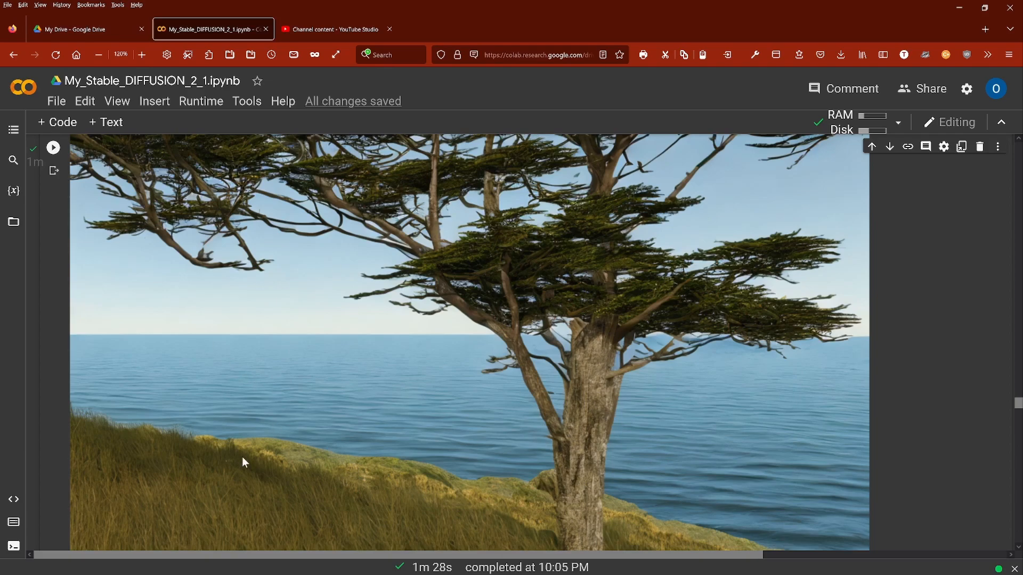
mouse_move(201, 480)
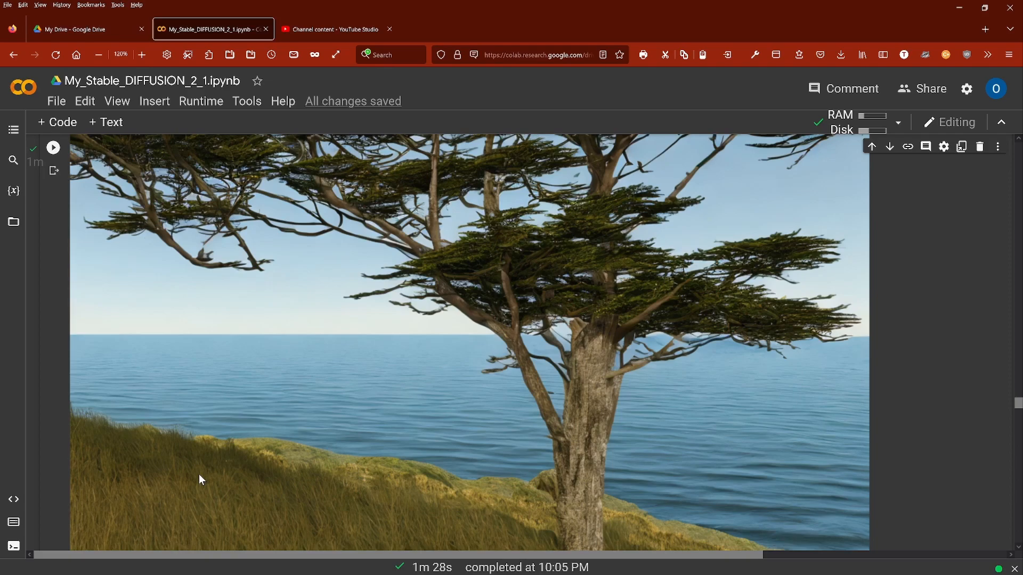
mouse_move(781, 415)
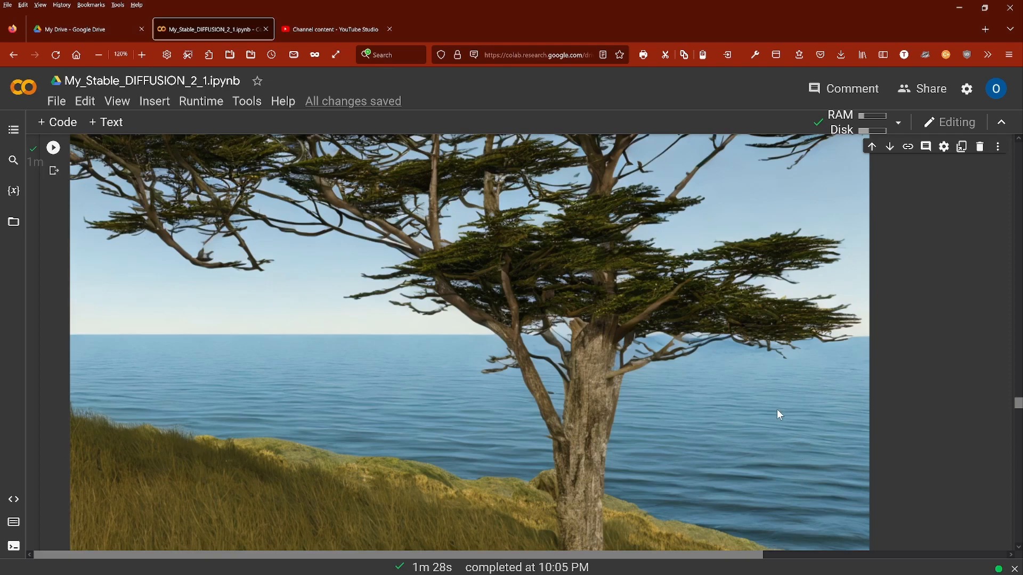
mouse_move(598, 458)
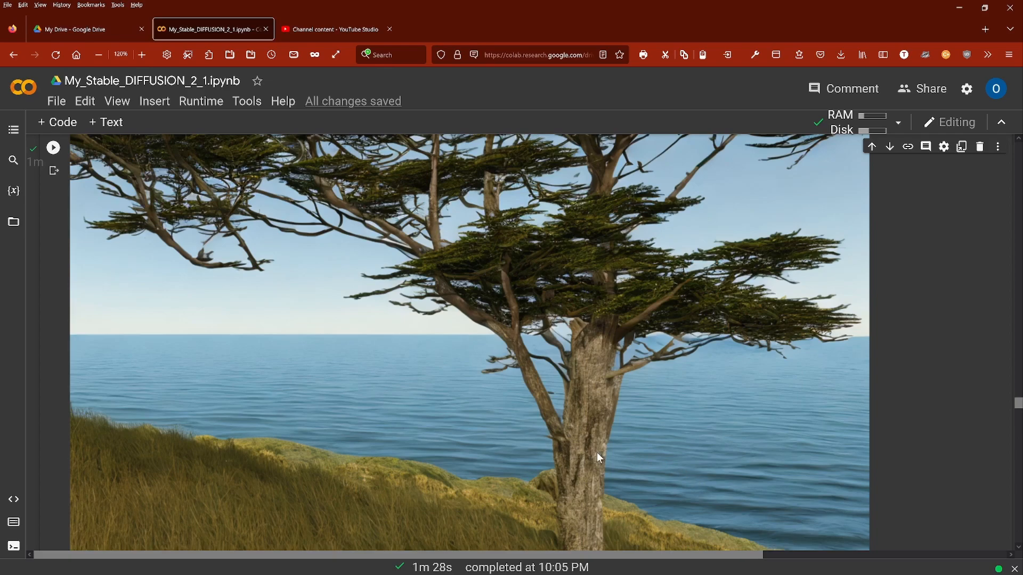
scroll(up, 3)
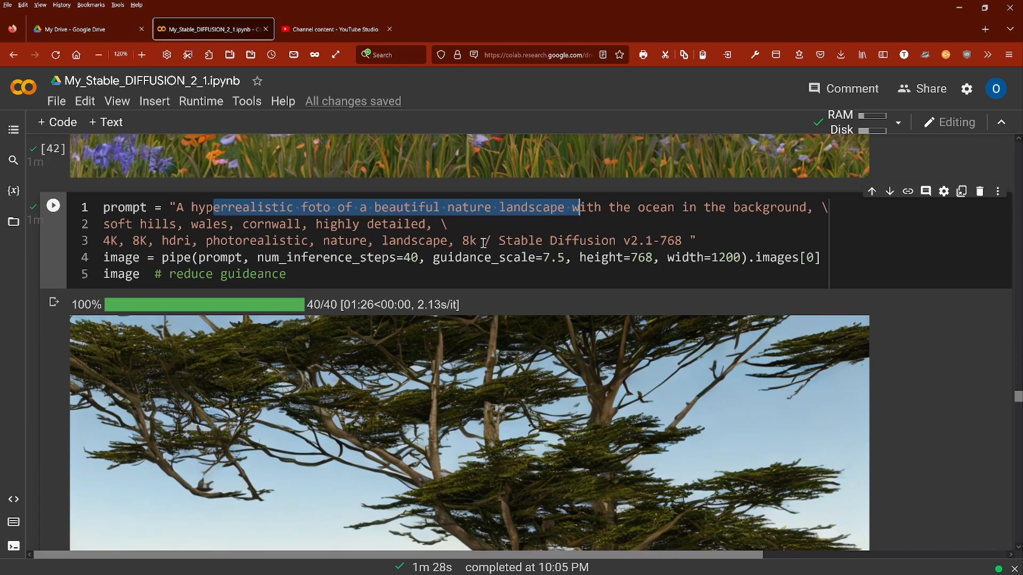
key(ctrl+a)
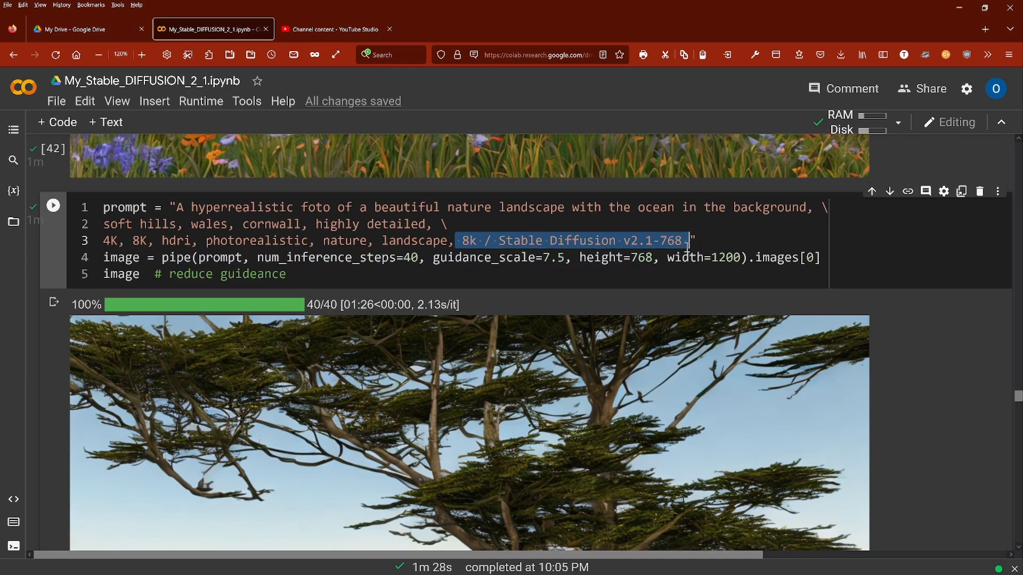
mouse_move(618, 349)
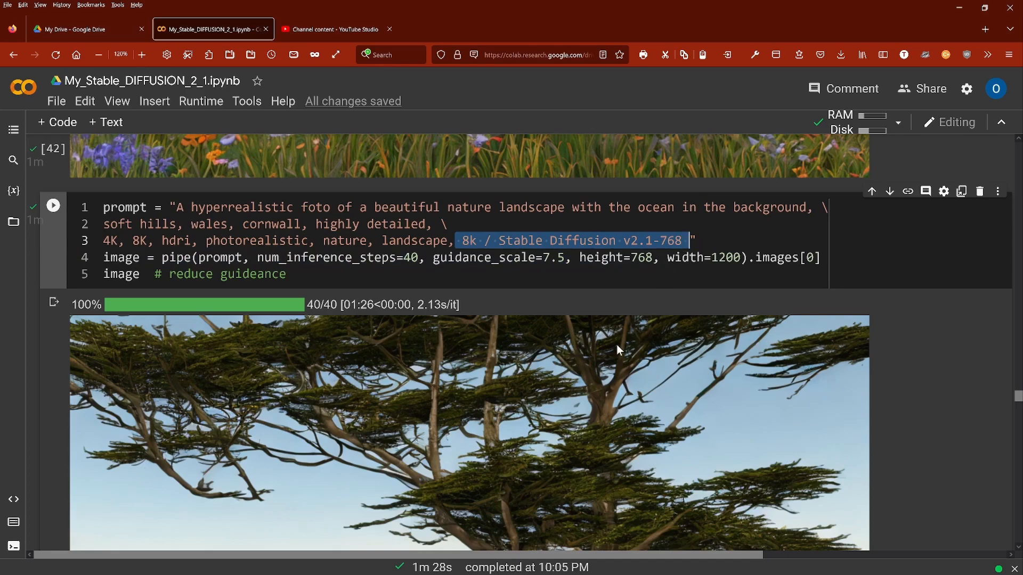
scroll(down, 3)
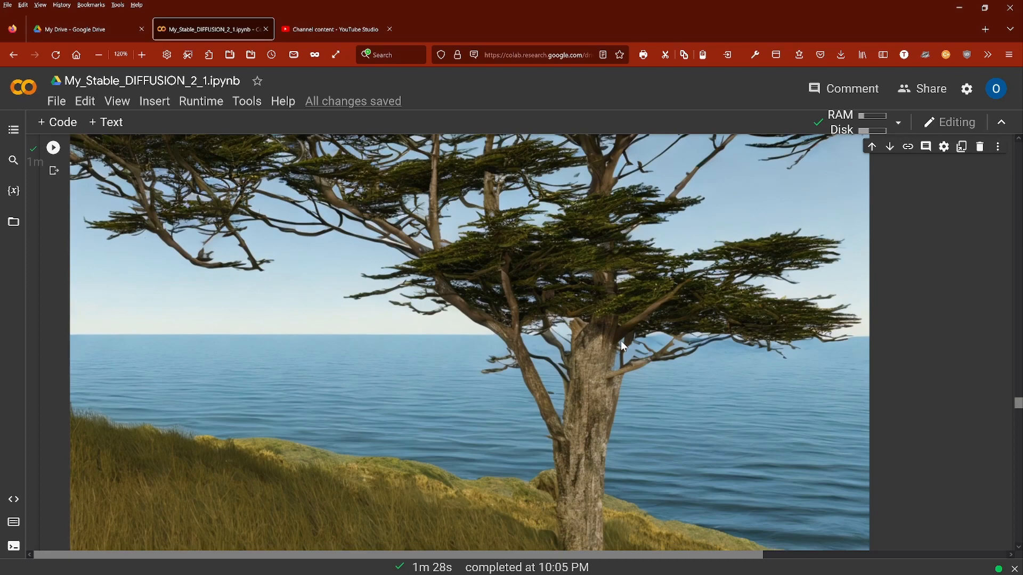
mouse_move(568, 328)
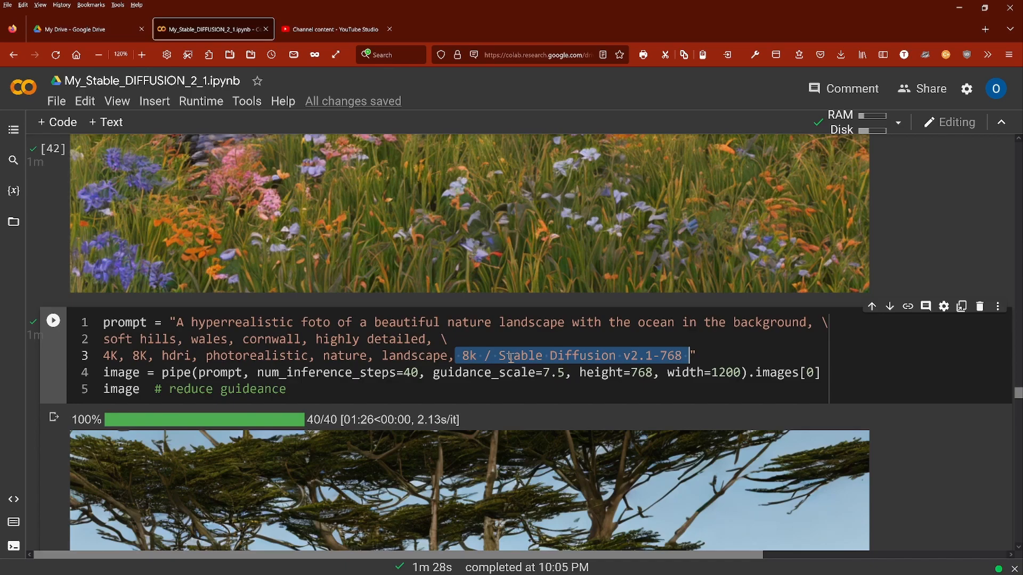
mouse_move(362, 322)
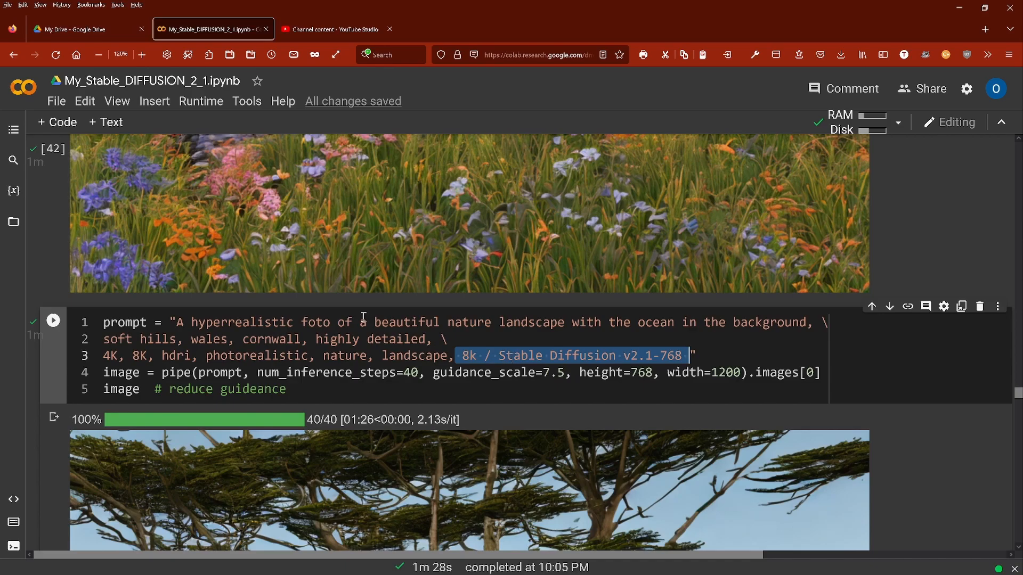